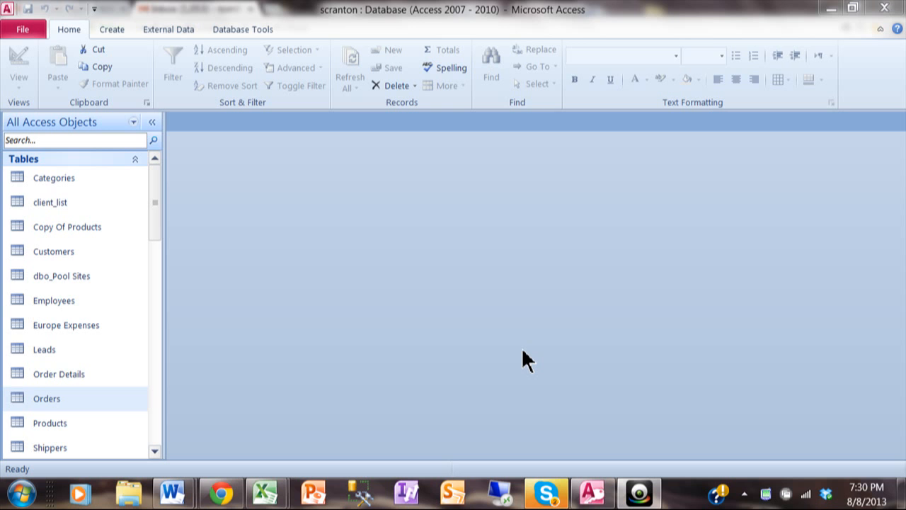
{"action": "mouse_move", "coordinate": [173, 276]}
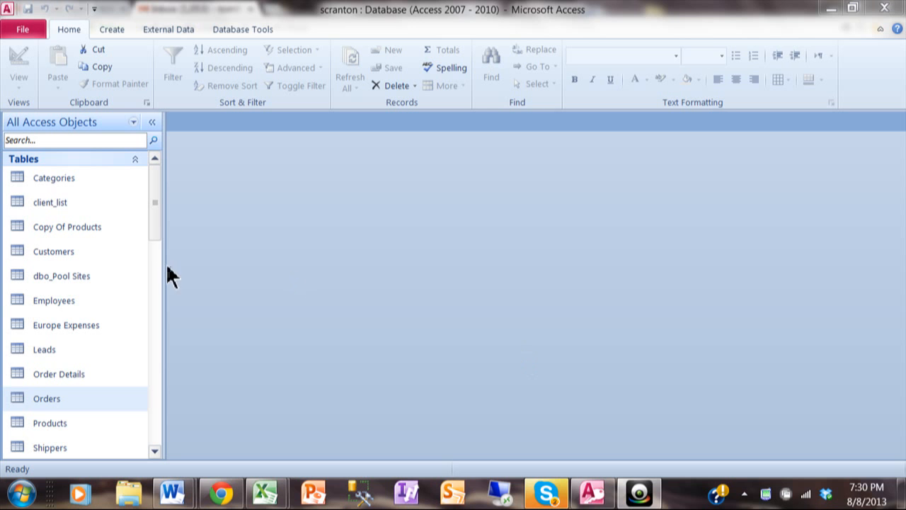
Open the Orders table datasheet to review its 449 order records and fields.
{"action": "left_click", "coordinate": [45, 398]}
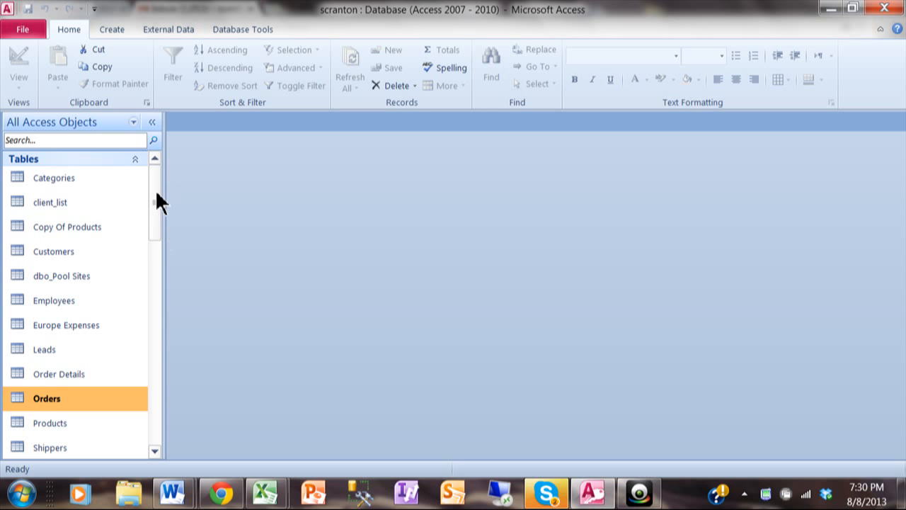
{"action": "scroll", "scroll_direction": "down", "scroll_amount": 3}
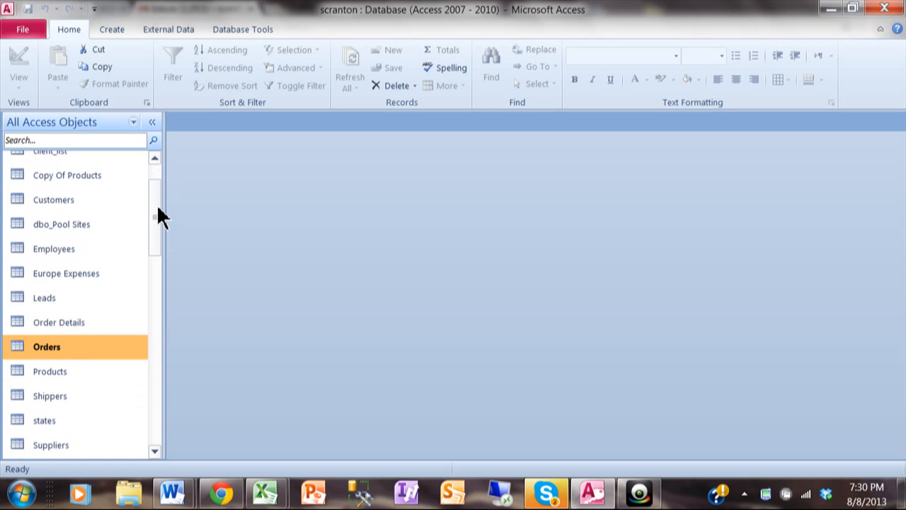
{"action": "scroll", "scroll_direction": "down", "scroll_amount": 3}
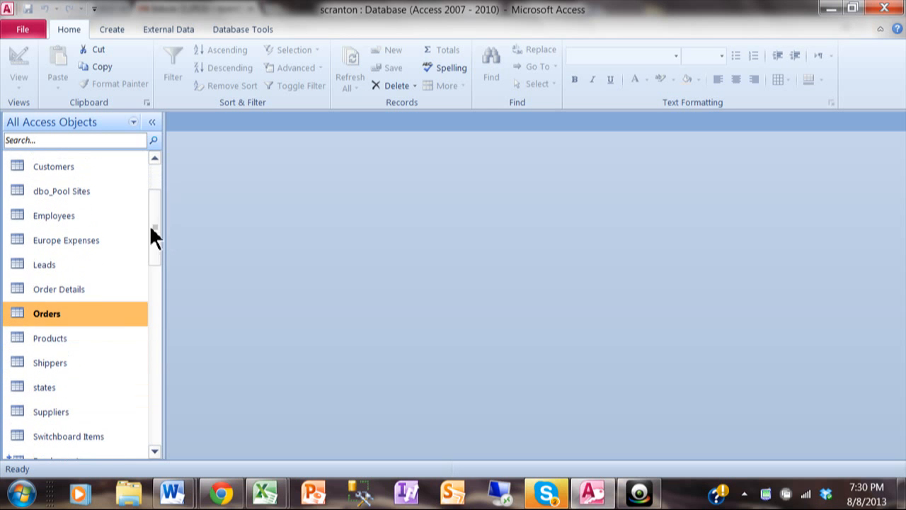
{"action": "mouse_move", "coordinate": [47, 314]}
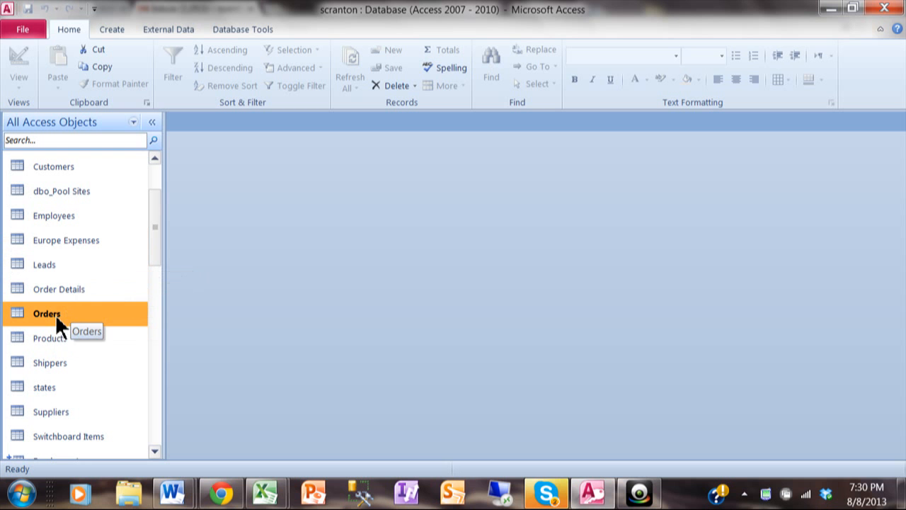
{"action": "double_click", "coordinate": [47, 312]}
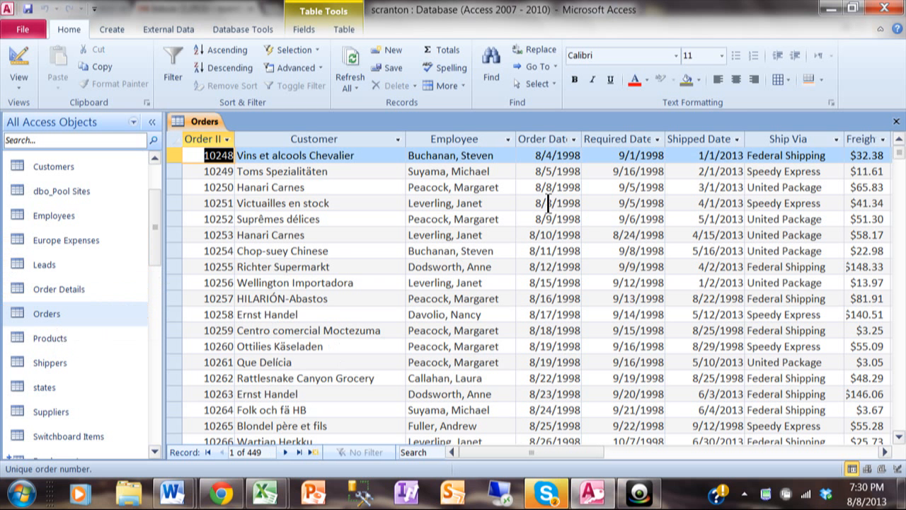
{"action": "mouse_move", "coordinate": [209, 177]}
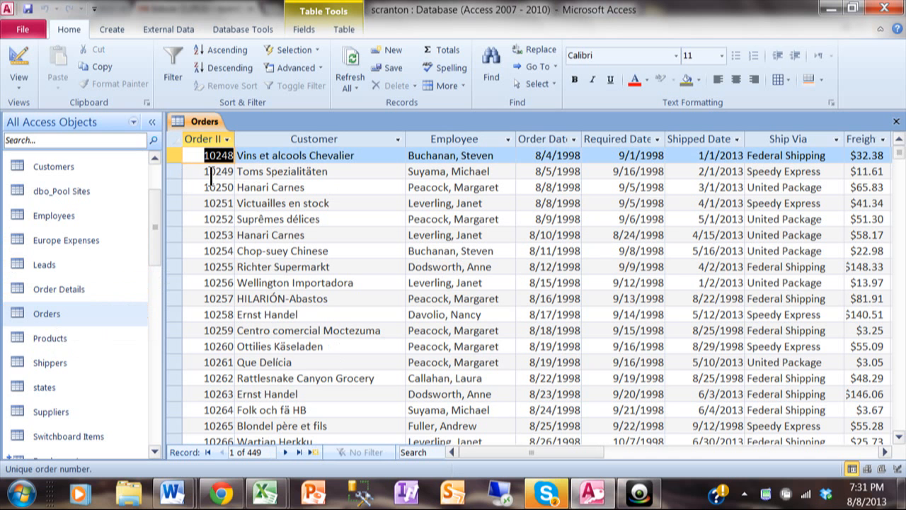
{"action": "mouse_move", "coordinate": [357, 187]}
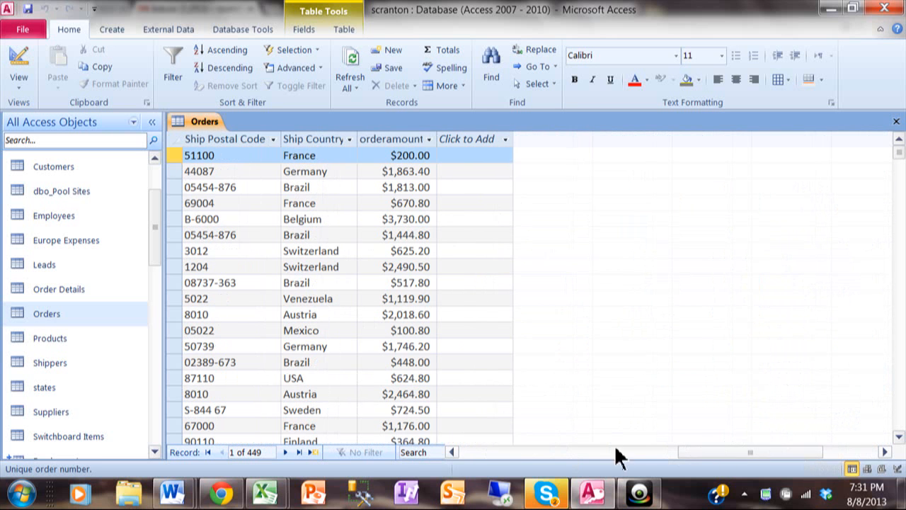
{"action": "mouse_move", "coordinate": [729, 464]}
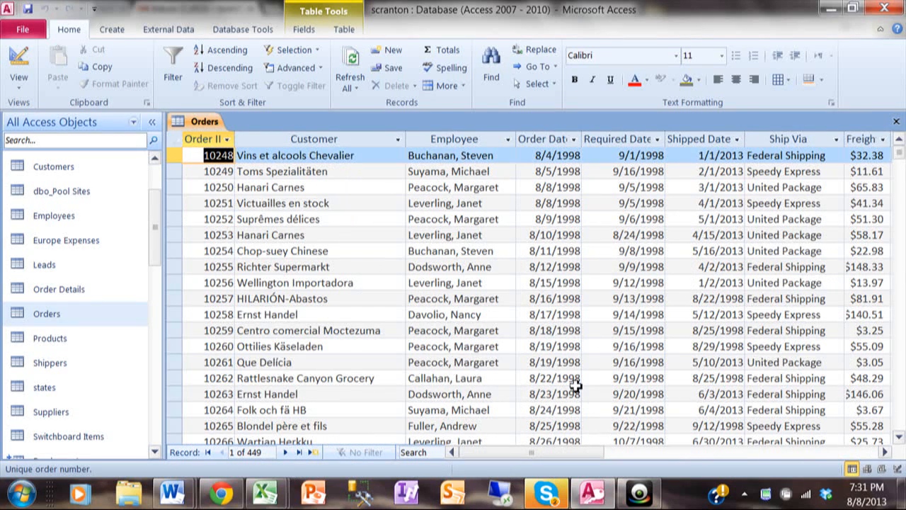
{"action": "mouse_move", "coordinate": [807, 209]}
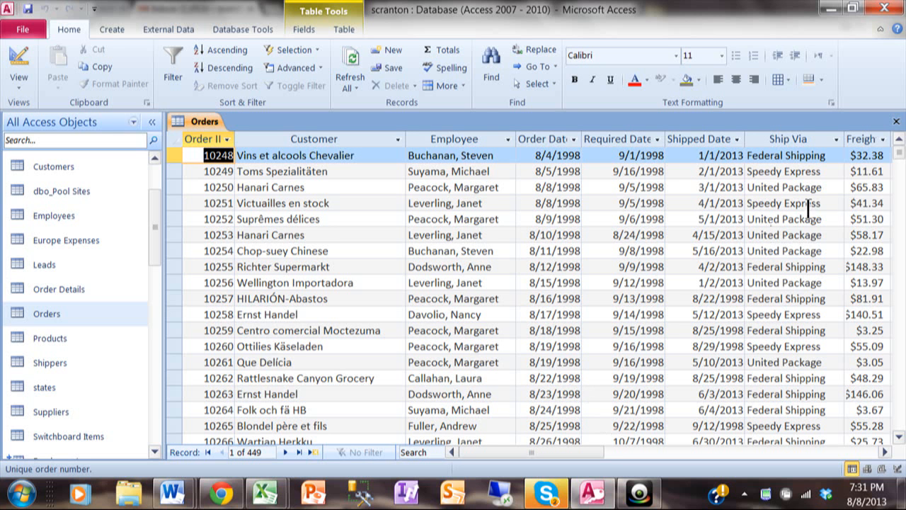
{"action": "mouse_move", "coordinate": [865, 164]}
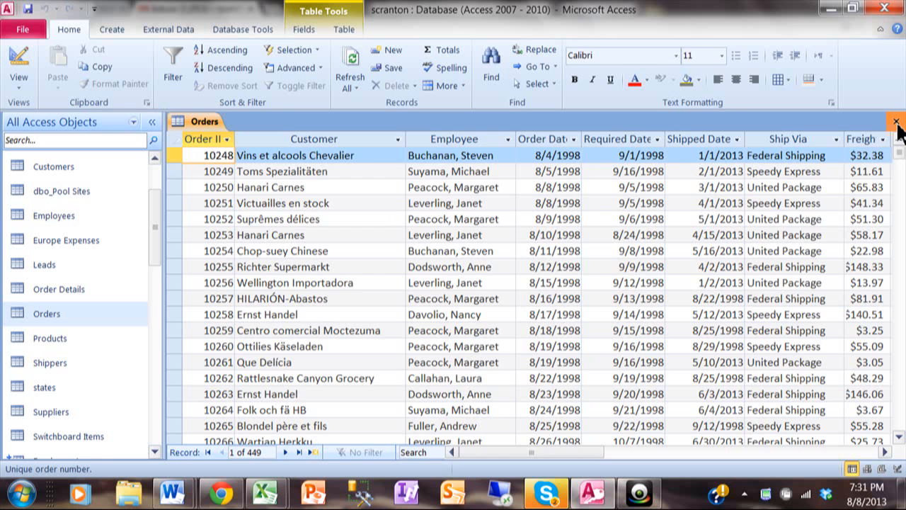
Close the Orders datasheet and show the Create ribbon for building reports.
{"action": "left_click", "coordinate": [894, 122]}
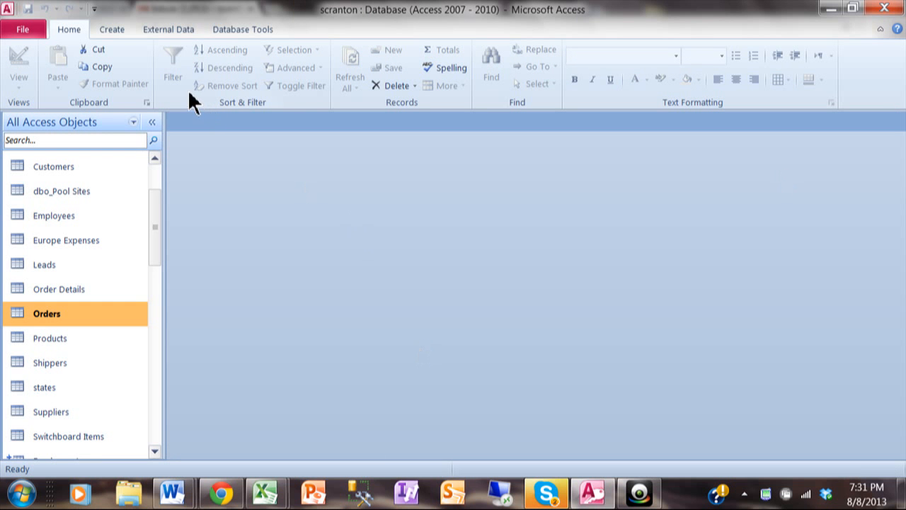
{"action": "mouse_move", "coordinate": [111, 28]}
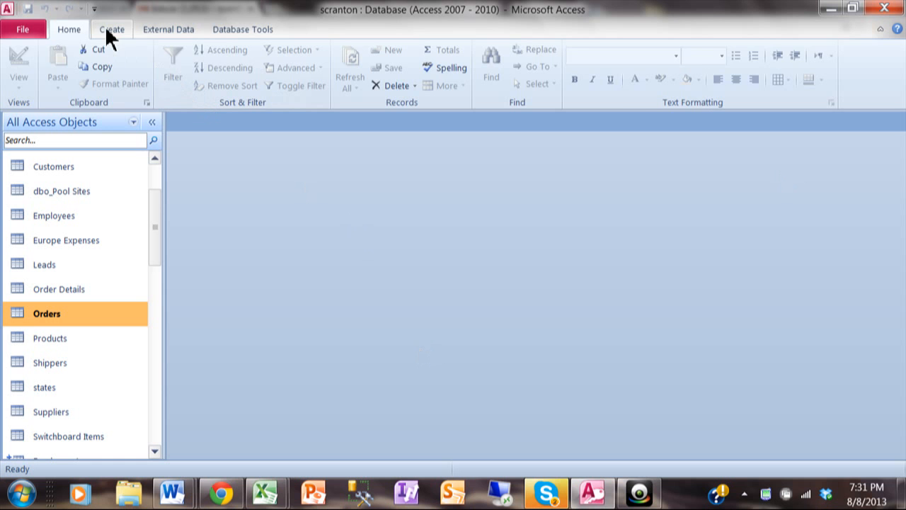
{"action": "left_click", "coordinate": [110, 28]}
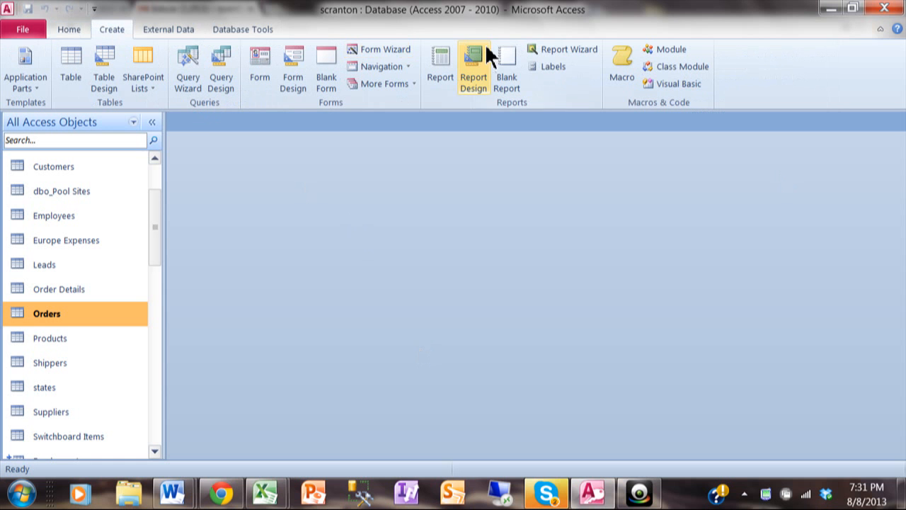
{"action": "mouse_move", "coordinate": [564, 57]}
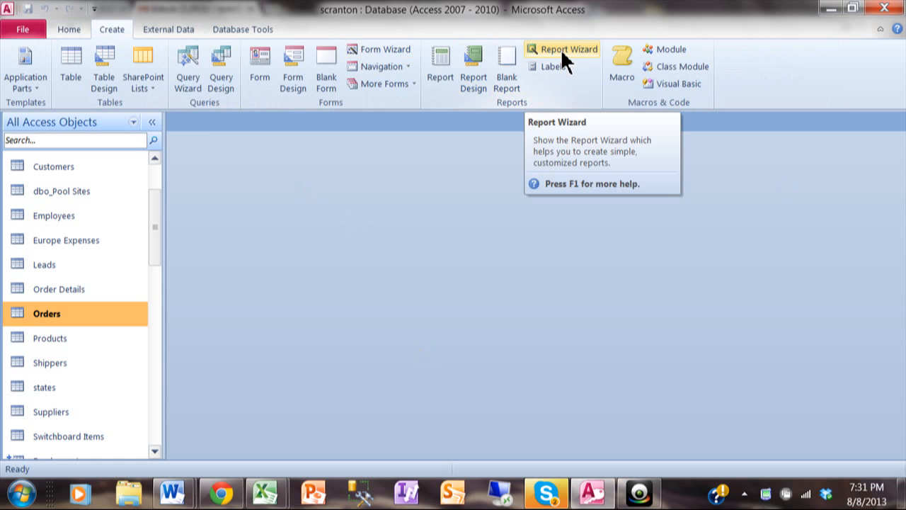
Start the Report Wizard on Table: Orders with CustomerID, OrderID, OrderDate and orderamount selected.
{"action": "left_click", "coordinate": [568, 49]}
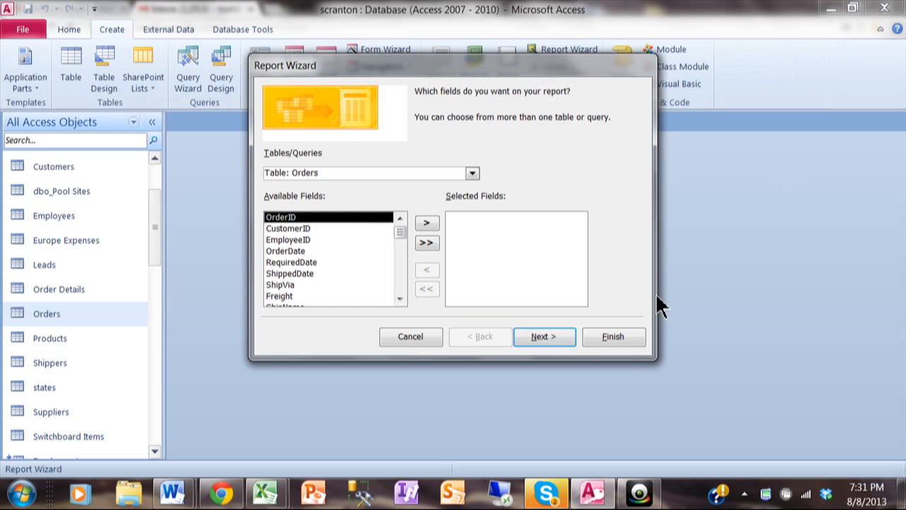
{"action": "mouse_move", "coordinate": [490, 213]}
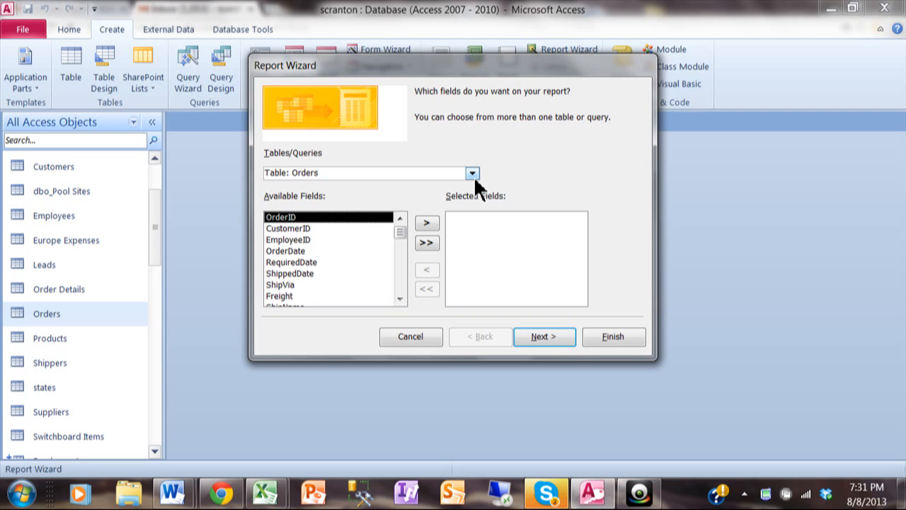
{"action": "left_click", "coordinate": [473, 173]}
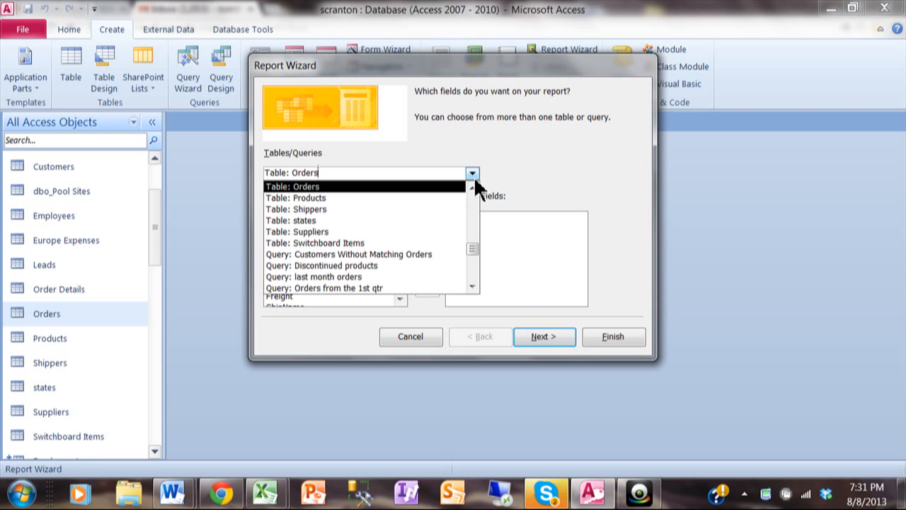
{"action": "mouse_move", "coordinate": [337, 196]}
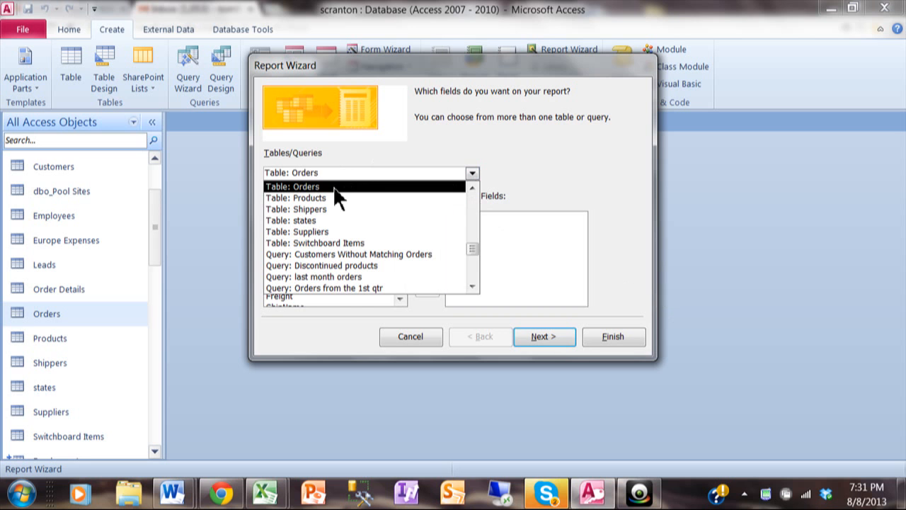
{"action": "left_click", "coordinate": [304, 185]}
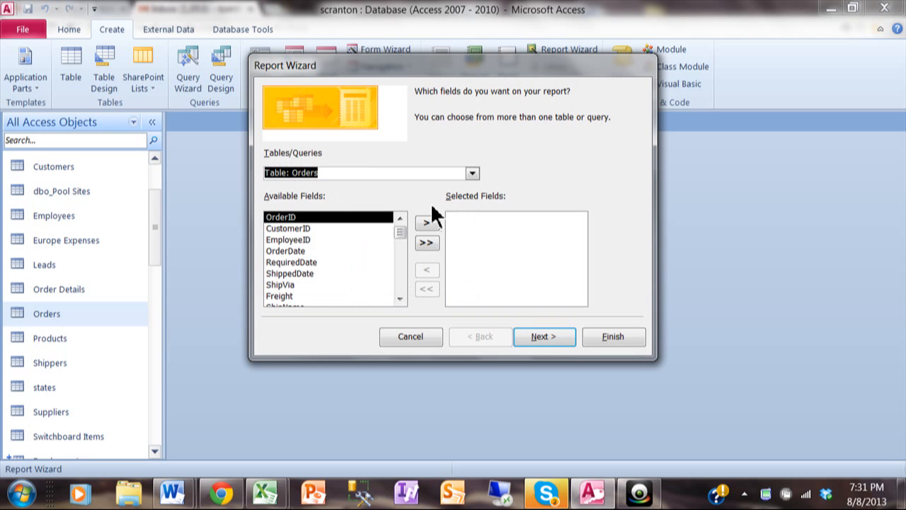
{"action": "mouse_move", "coordinate": [312, 243]}
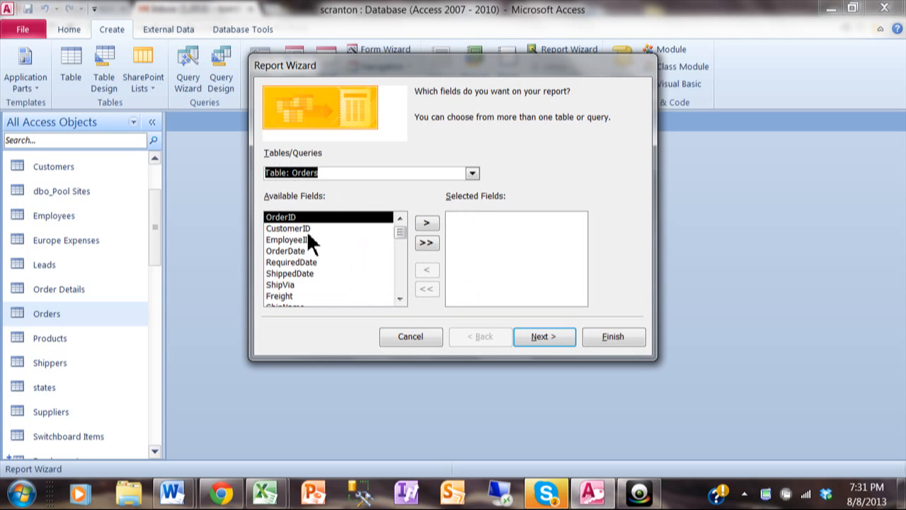
{"action": "left_click", "coordinate": [288, 228]}
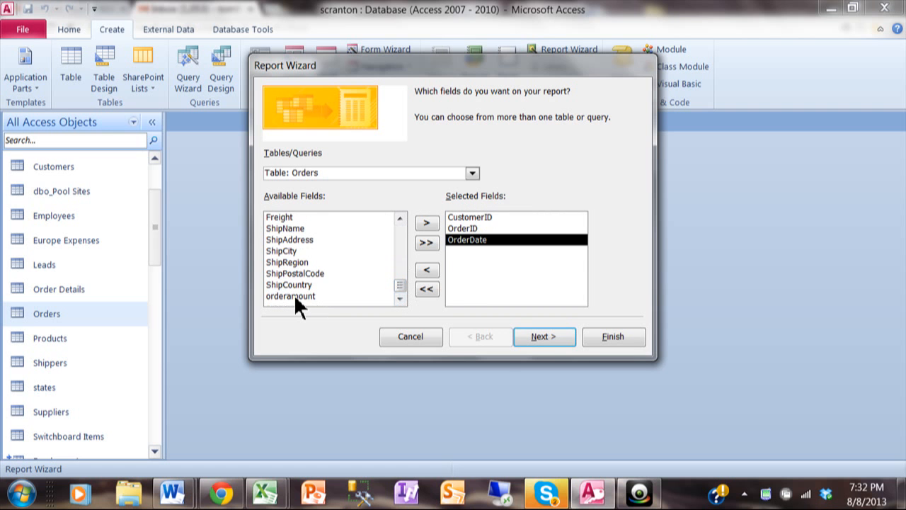
{"action": "left_click", "coordinate": [428, 222]}
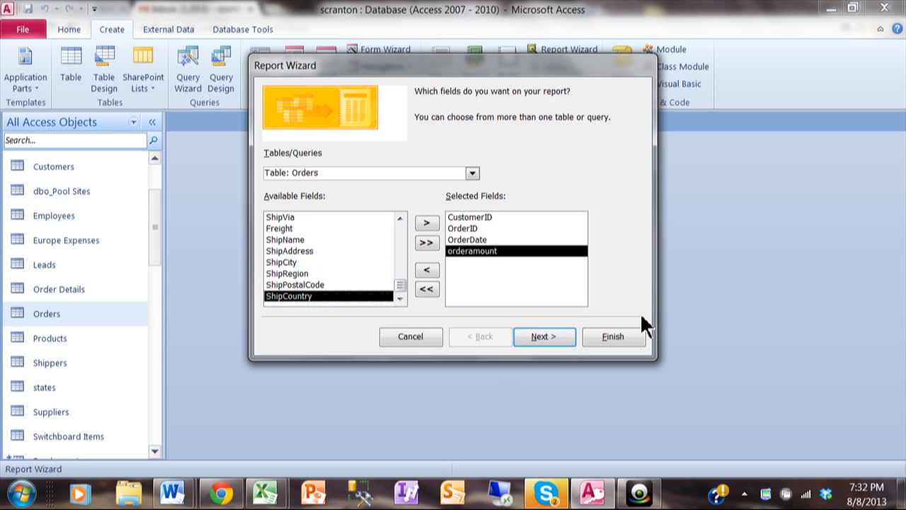
{"action": "mouse_move", "coordinate": [492, 221]}
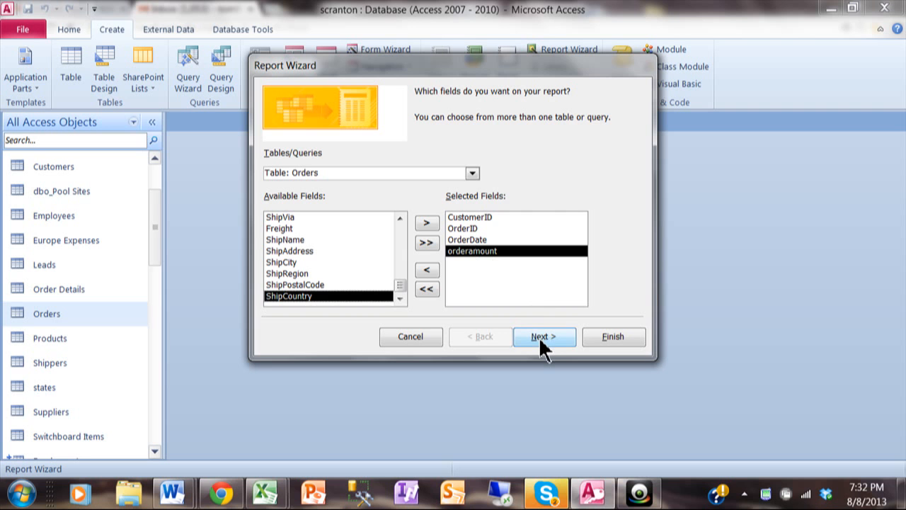
Add CustomerID as the report's grouping level in the wizard.
{"action": "left_click", "coordinate": [544, 337]}
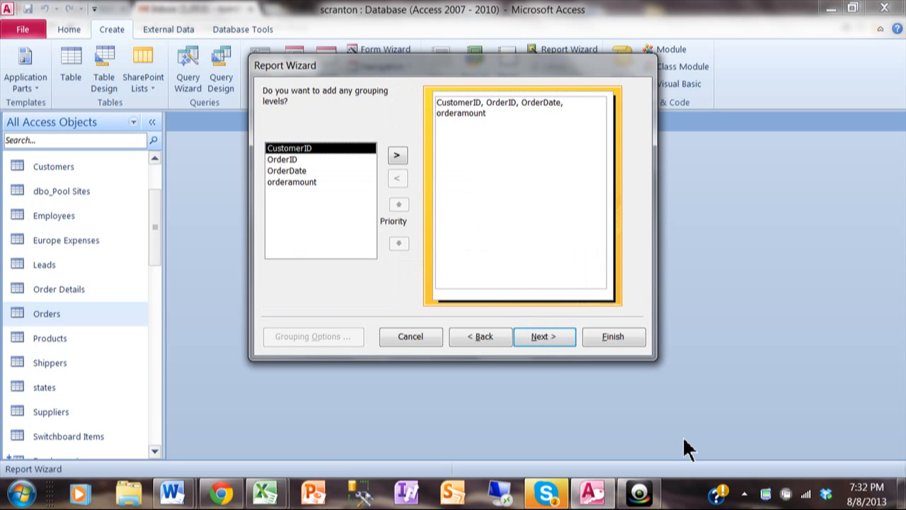
{"action": "mouse_move", "coordinate": [391, 198]}
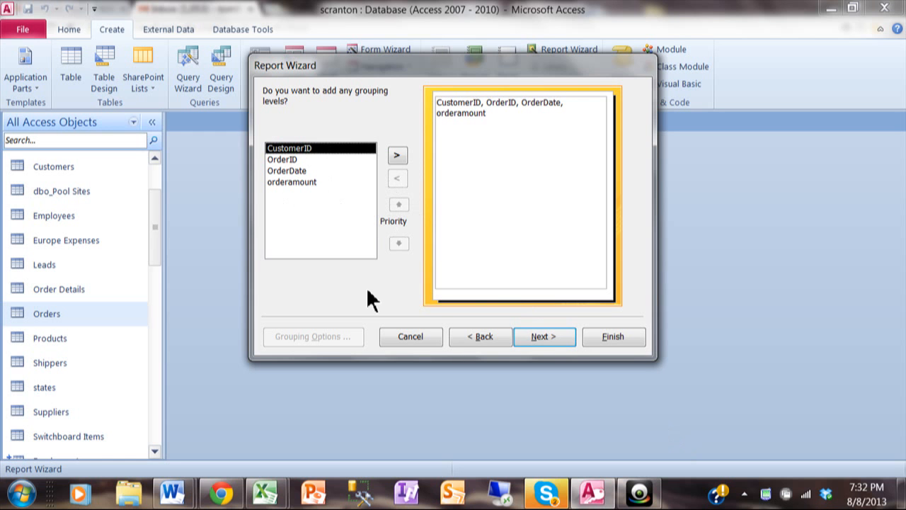
{"action": "mouse_move", "coordinate": [309, 161]}
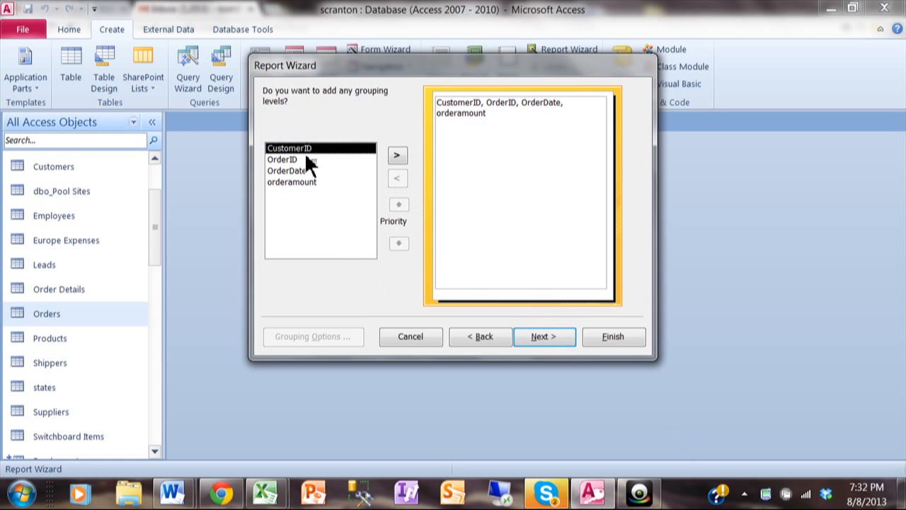
{"action": "left_click", "coordinate": [397, 154]}
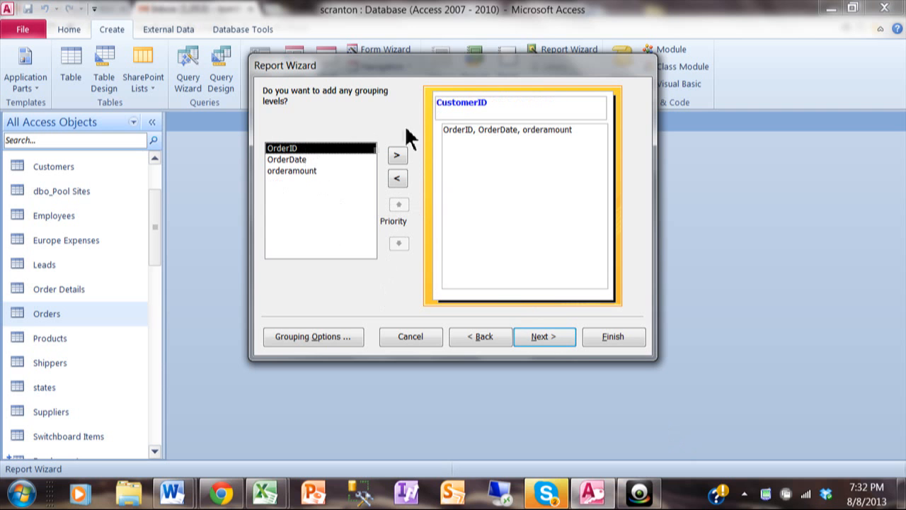
{"action": "mouse_move", "coordinate": [484, 113]}
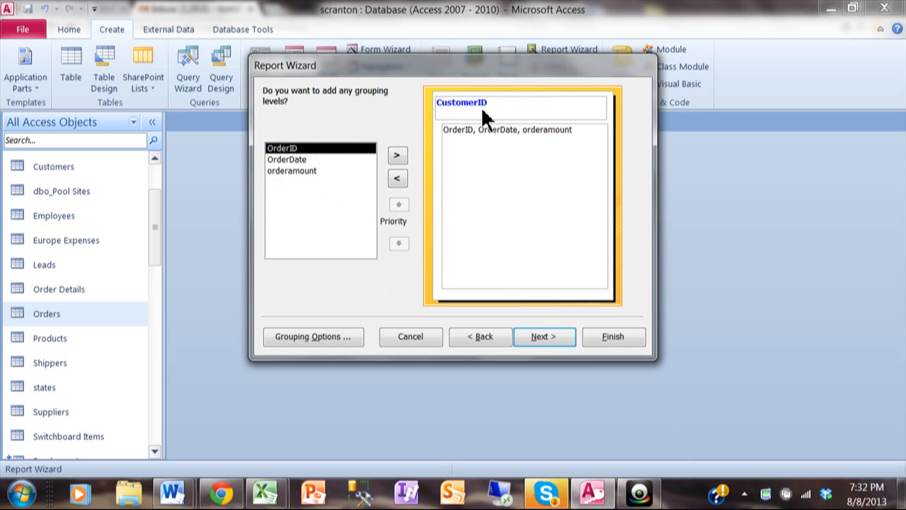
{"action": "mouse_move", "coordinate": [541, 173]}
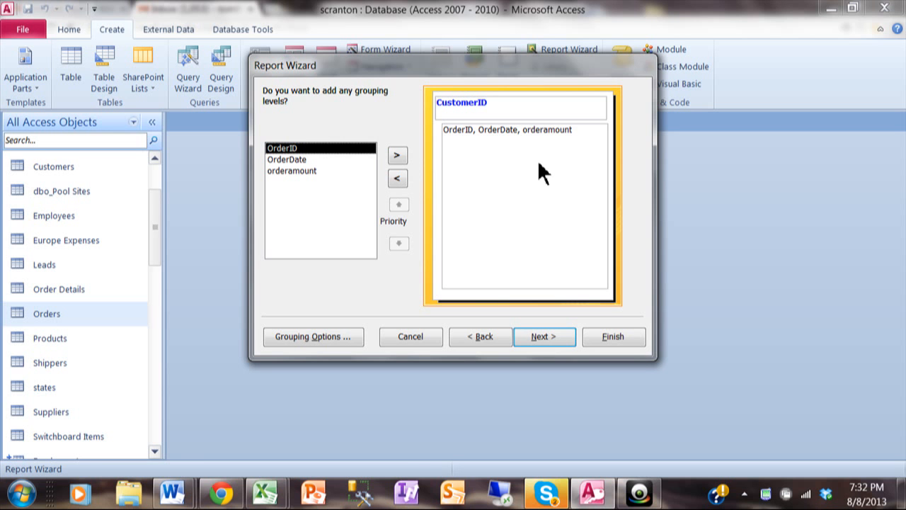
{"action": "mouse_move", "coordinate": [510, 170]}
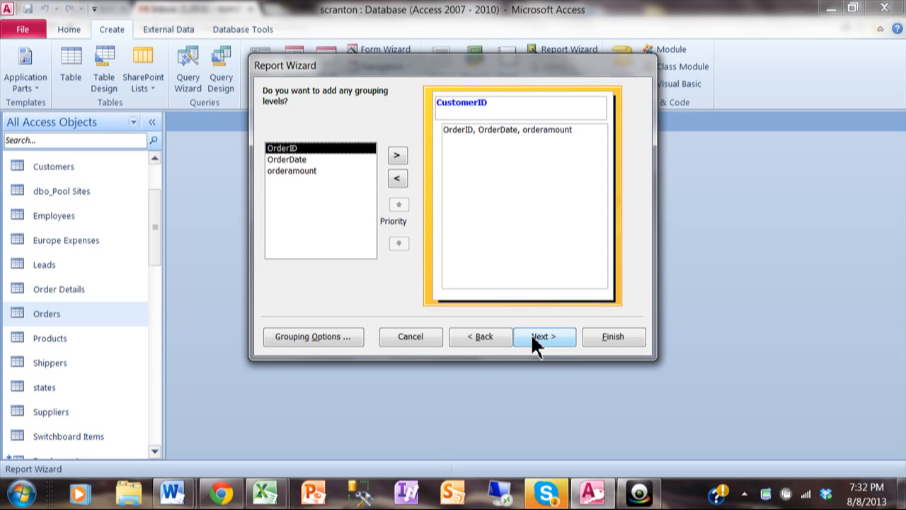
Sort the detail records by OrderDate, ascending, as the first sort field.
{"action": "left_click", "coordinate": [544, 337]}
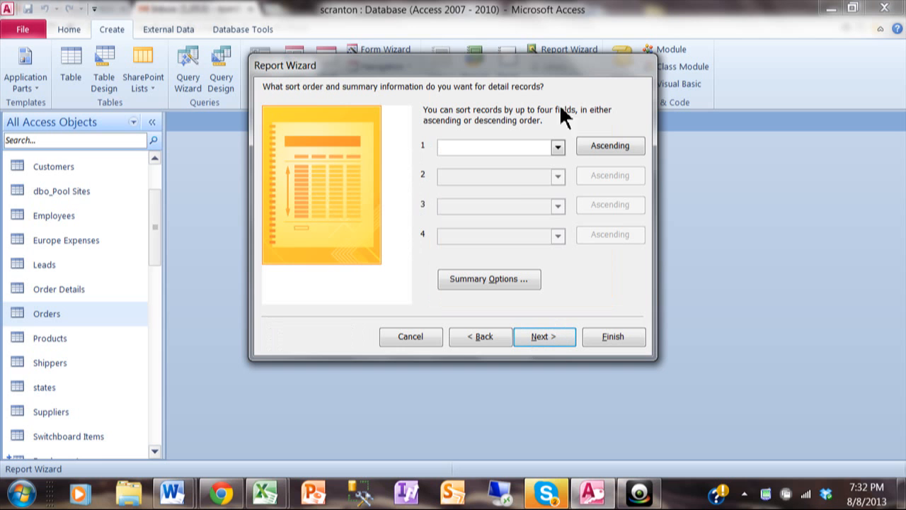
{"action": "mouse_move", "coordinate": [644, 248]}
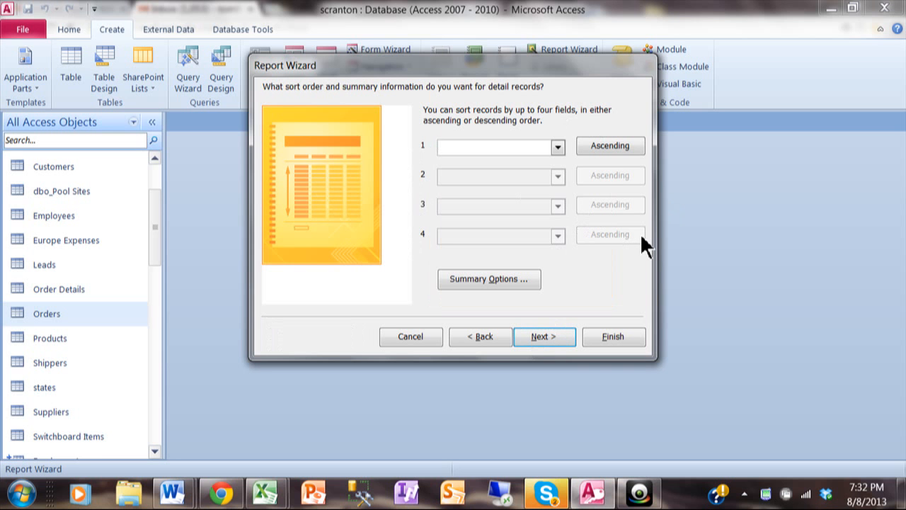
{"action": "mouse_move", "coordinate": [623, 181]}
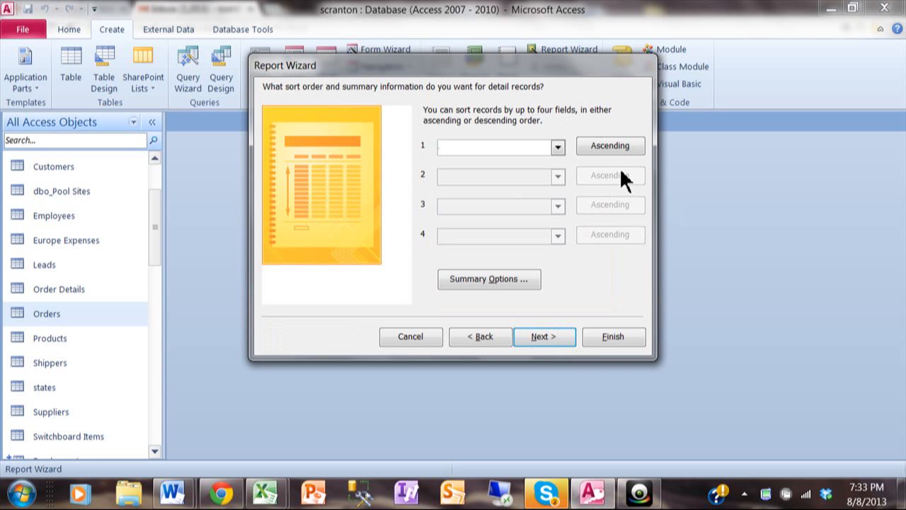
{"action": "left_click", "coordinate": [558, 146]}
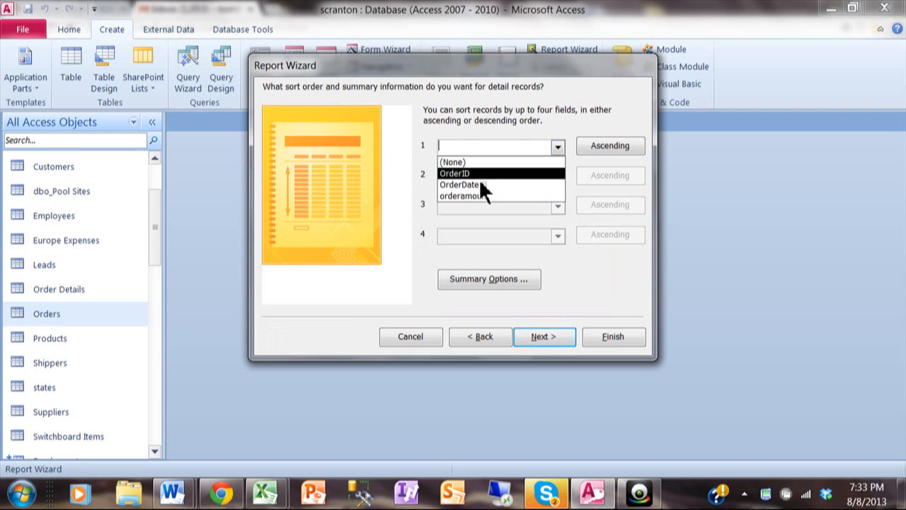
{"action": "left_click", "coordinate": [462, 184]}
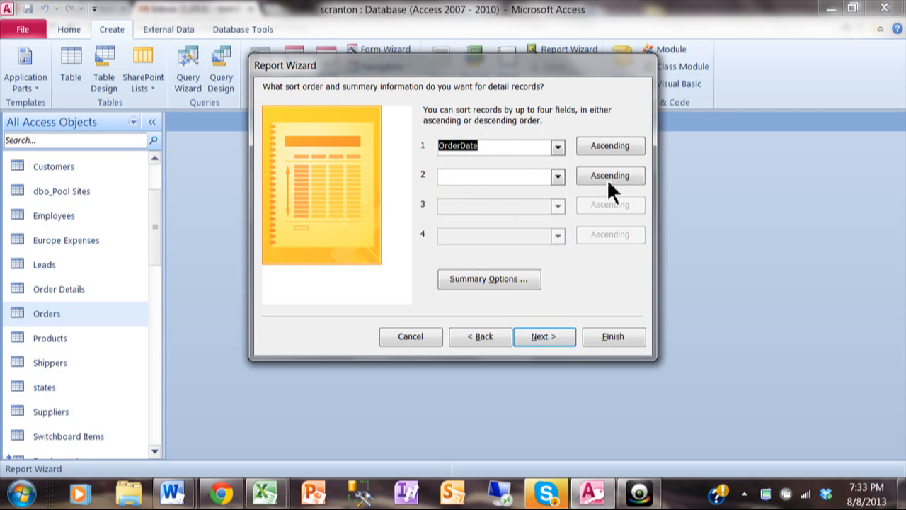
{"action": "mouse_move", "coordinate": [694, 221]}
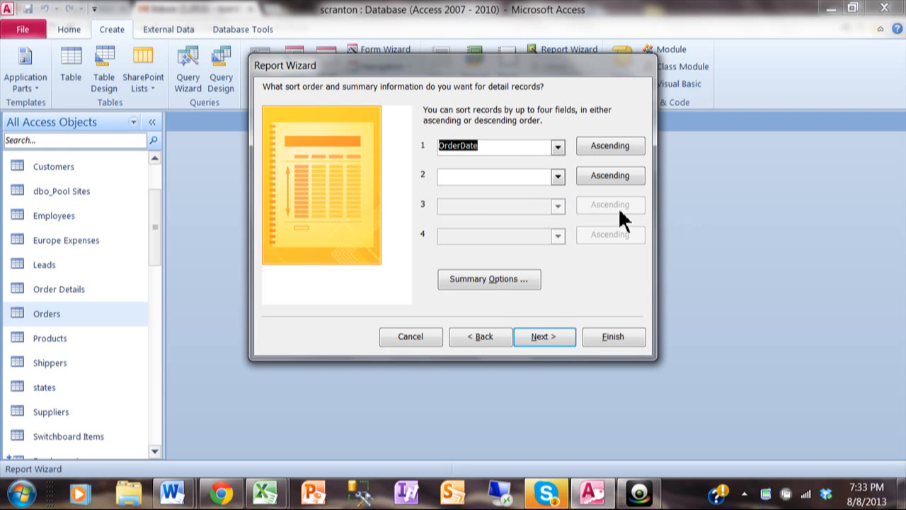
{"action": "mouse_move", "coordinate": [530, 276]}
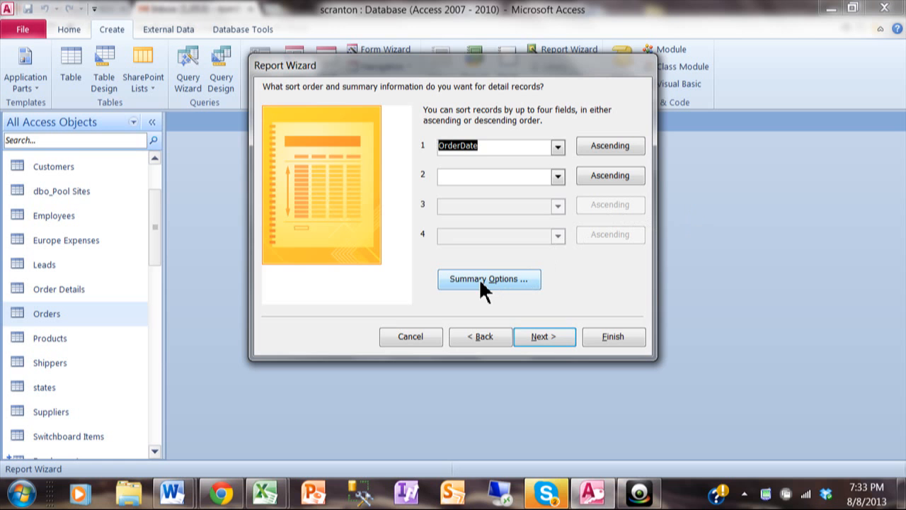
Sum orderamount in Summary Options with Detail and Summary shown, then continue to layout.
{"action": "left_click", "coordinate": [488, 278]}
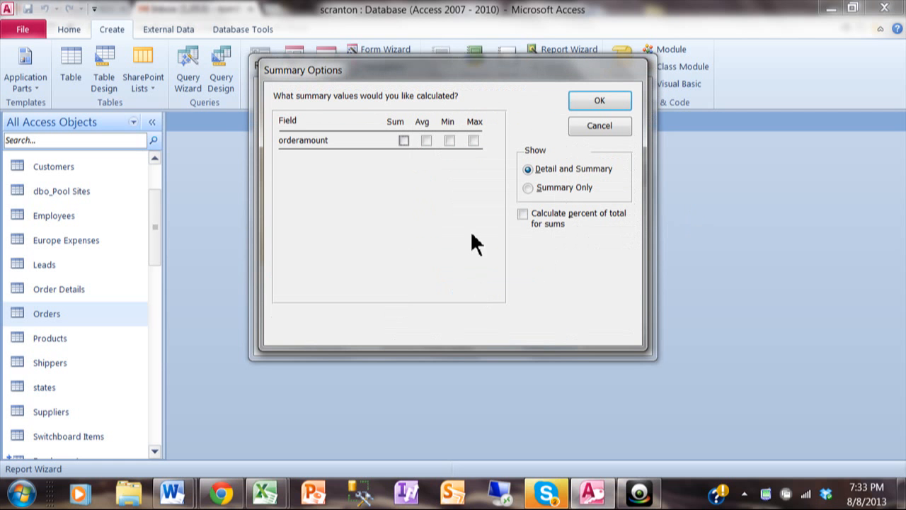
{"action": "mouse_move", "coordinate": [498, 262]}
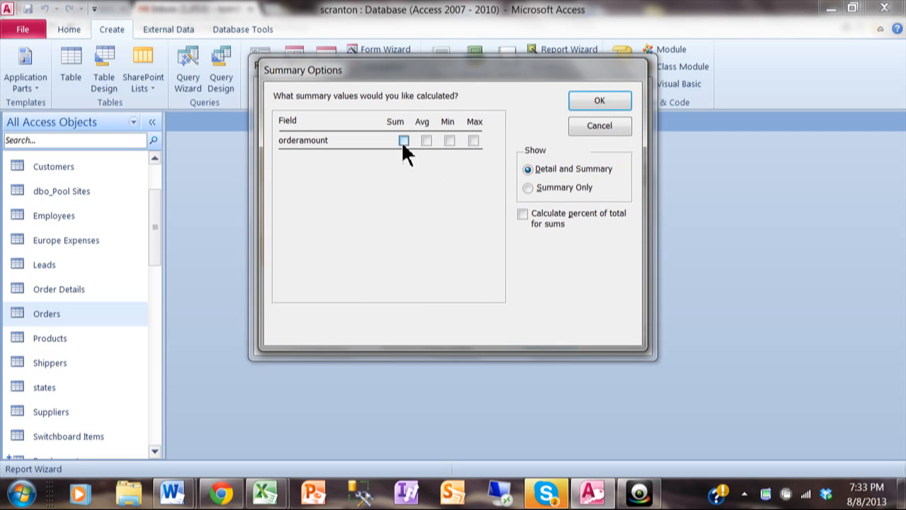
{"action": "left_click", "coordinate": [403, 140]}
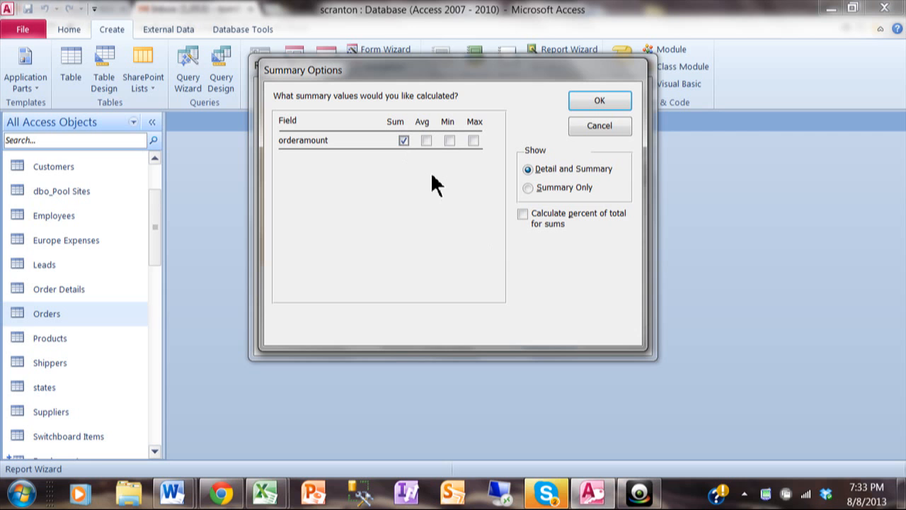
{"action": "mouse_move", "coordinate": [470, 156]}
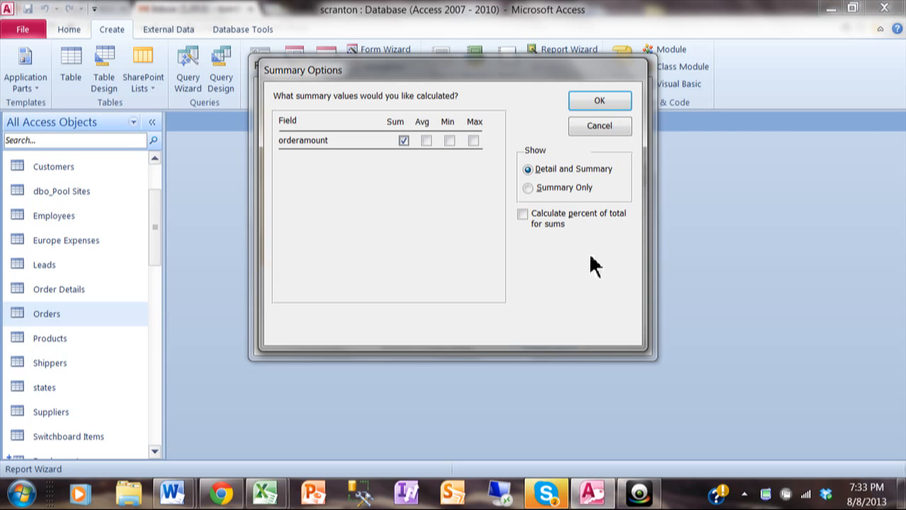
{"action": "mouse_move", "coordinate": [608, 272]}
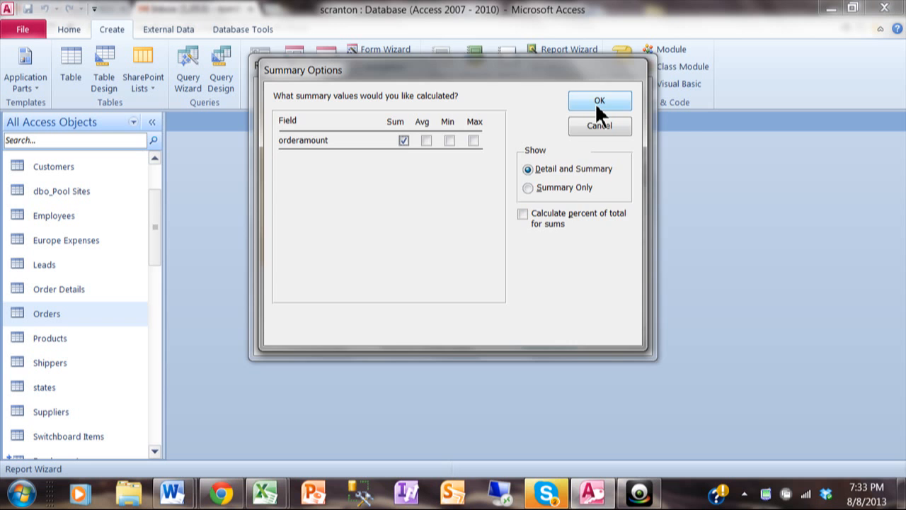
{"action": "left_click", "coordinate": [599, 100]}
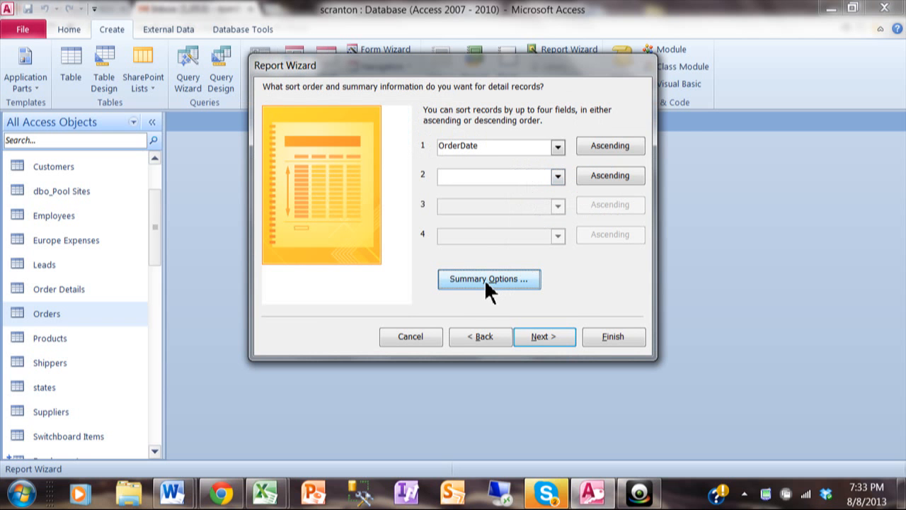
{"action": "mouse_move", "coordinate": [543, 337]}
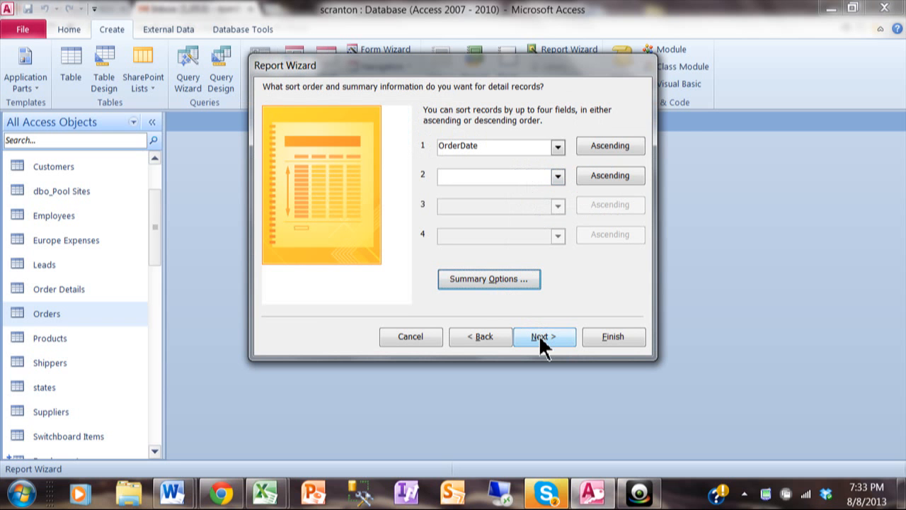
{"action": "left_click", "coordinate": [543, 337]}
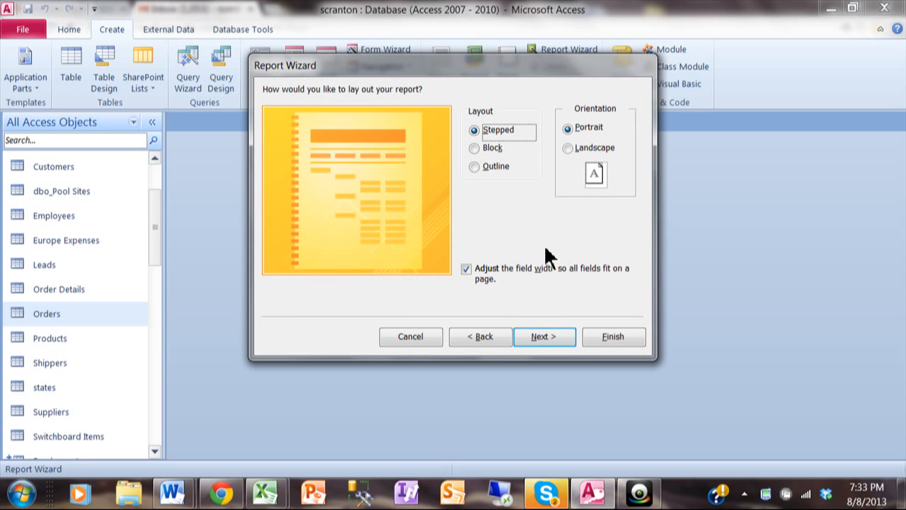
{"action": "mouse_move", "coordinate": [503, 167]}
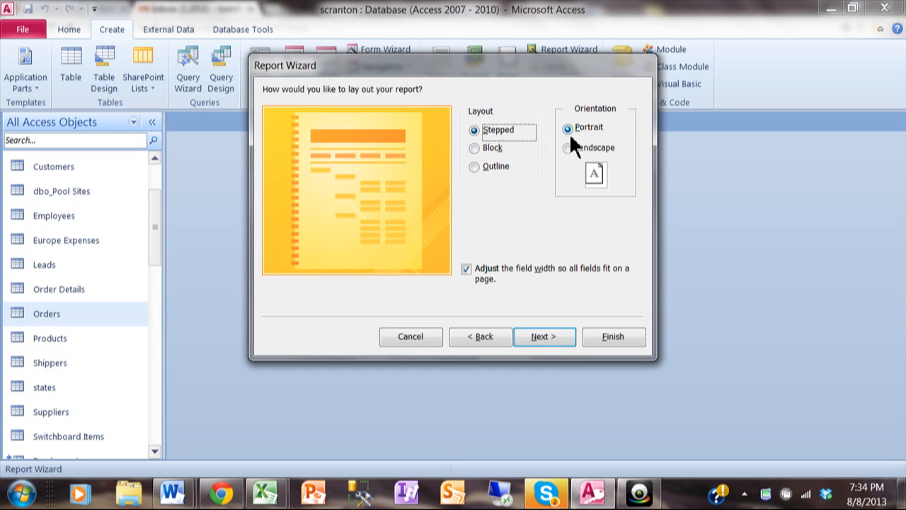
{"action": "mouse_move", "coordinate": [580, 141]}
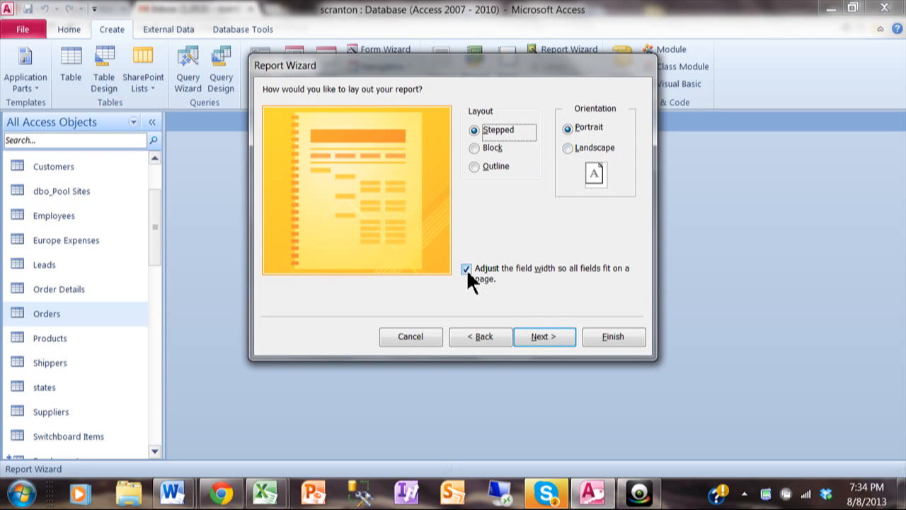
{"action": "mouse_move", "coordinate": [530, 298]}
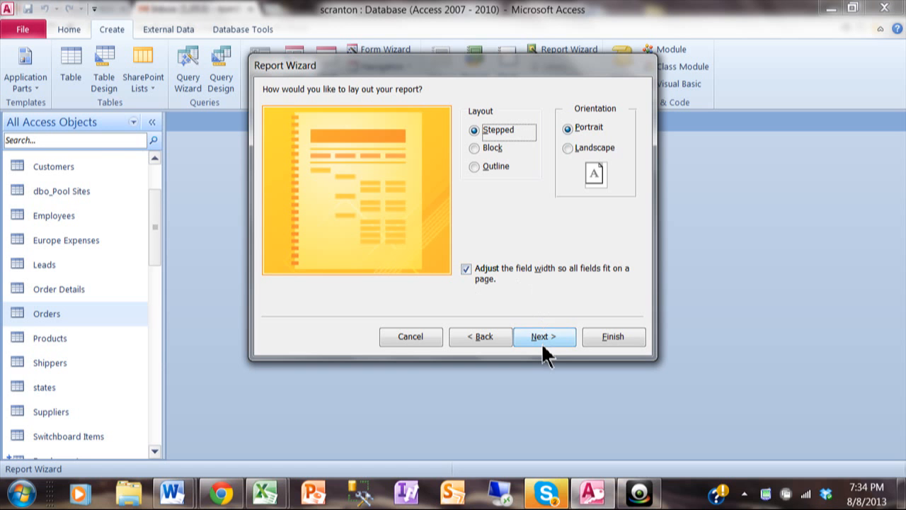
Accept the Stepped, Portrait layout with adjusted field widths and move to the title step.
{"action": "left_click", "coordinate": [543, 337]}
{"action": "type", "text": "Orders By Customer"}
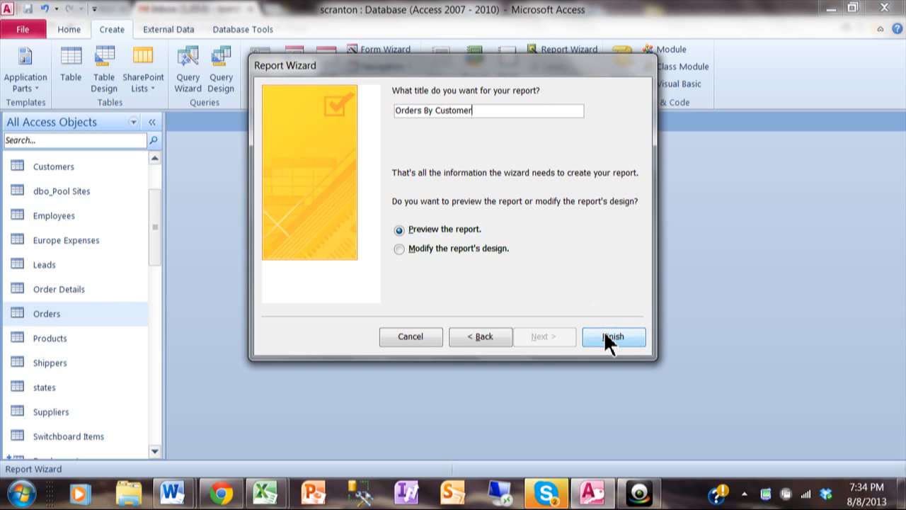
Finish the wizard with the title Orders By Customer, opening the report in print preview.
{"action": "left_click", "coordinate": [613, 337]}
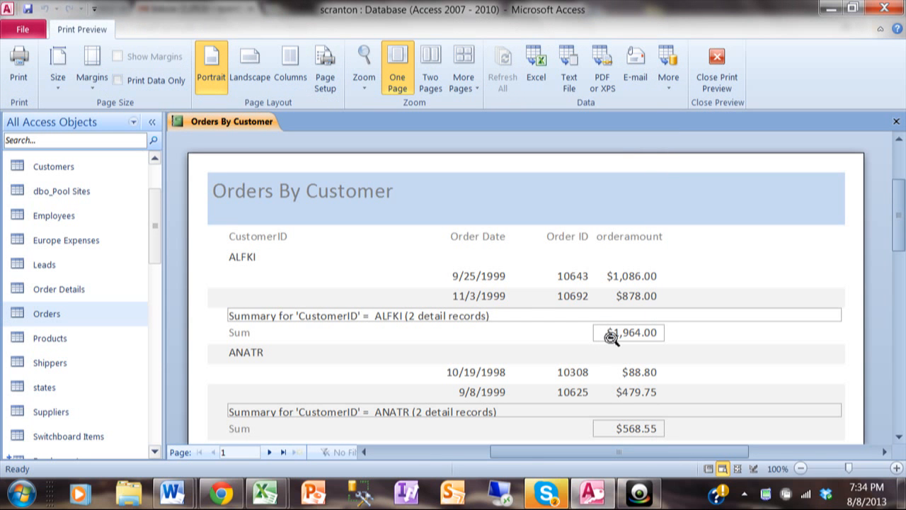
{"action": "mouse_move", "coordinate": [256, 271]}
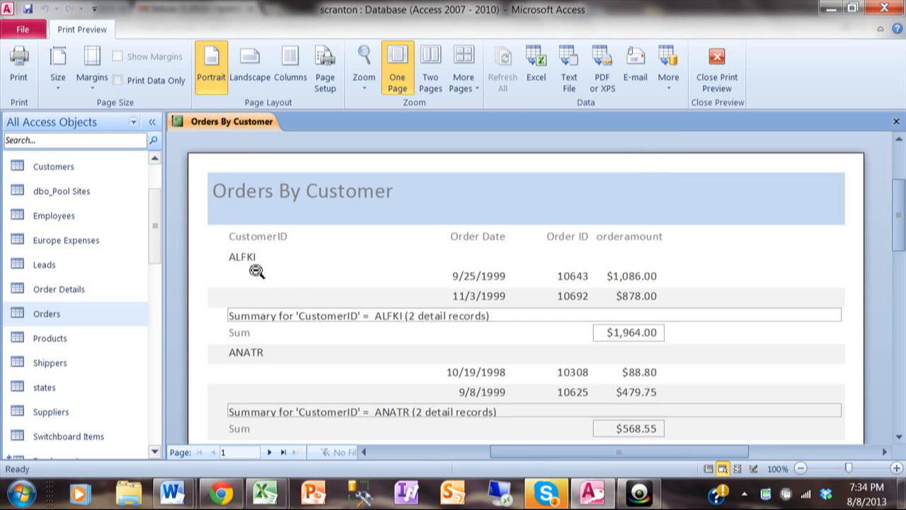
{"action": "mouse_move", "coordinate": [266, 257]}
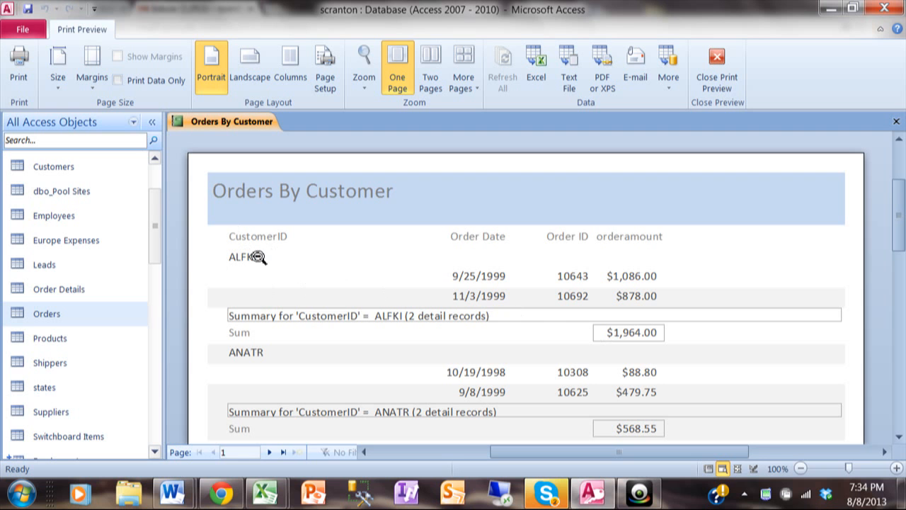
{"action": "mouse_move", "coordinate": [640, 332]}
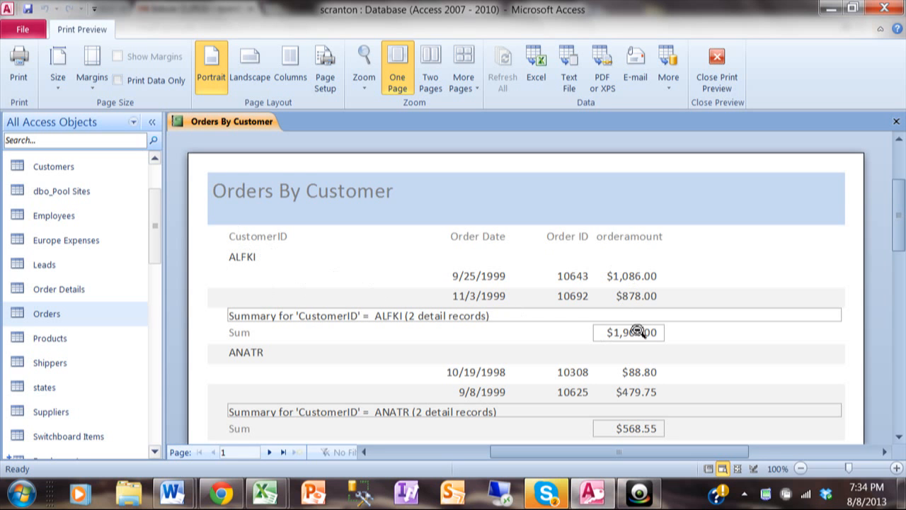
{"action": "mouse_move", "coordinate": [890, 246]}
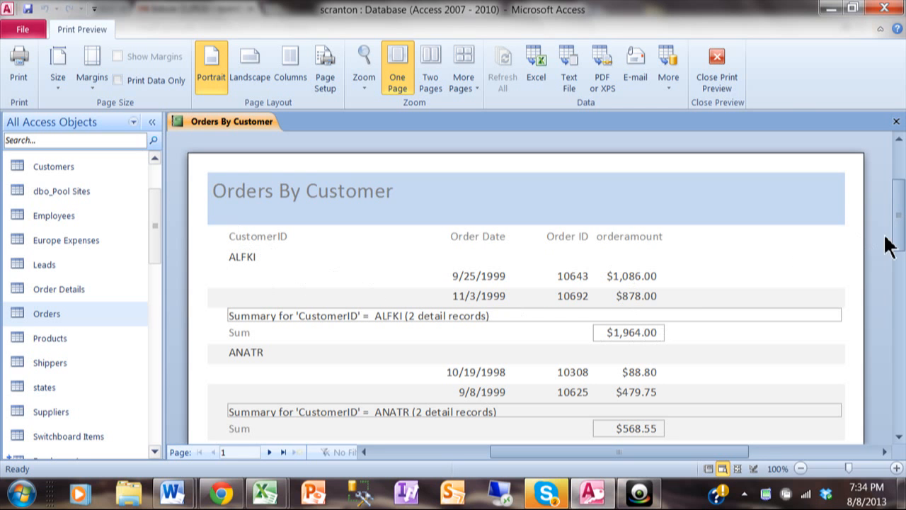
{"action": "scroll", "scroll_direction": "down", "scroll_amount": 3}
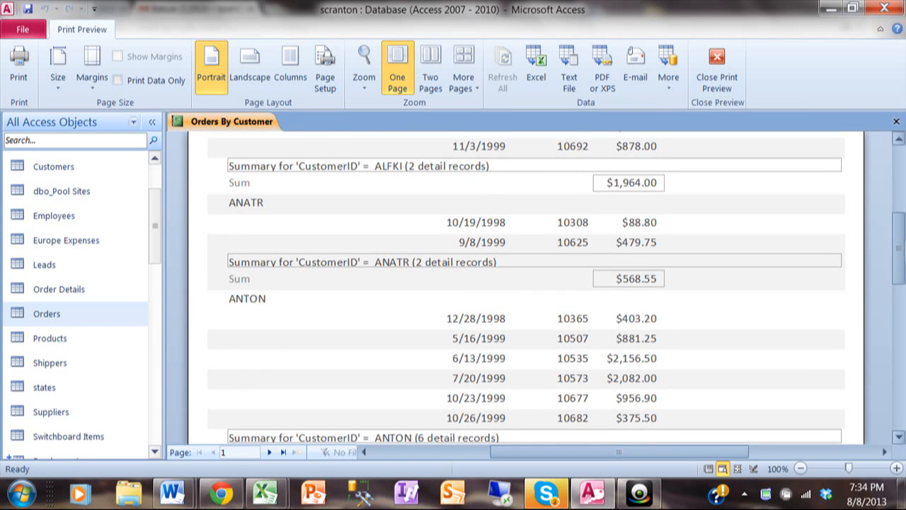
{"action": "scroll", "scroll_direction": "down", "scroll_amount": 3}
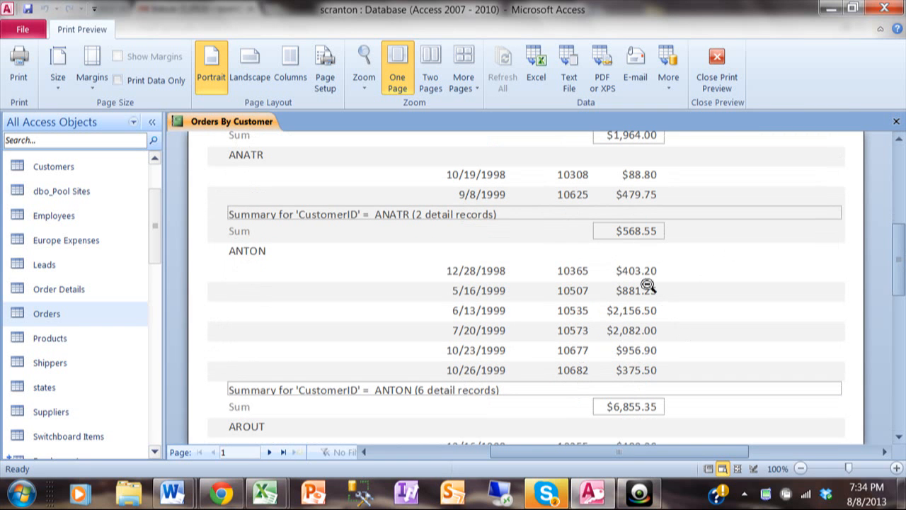
{"action": "mouse_move", "coordinate": [644, 407]}
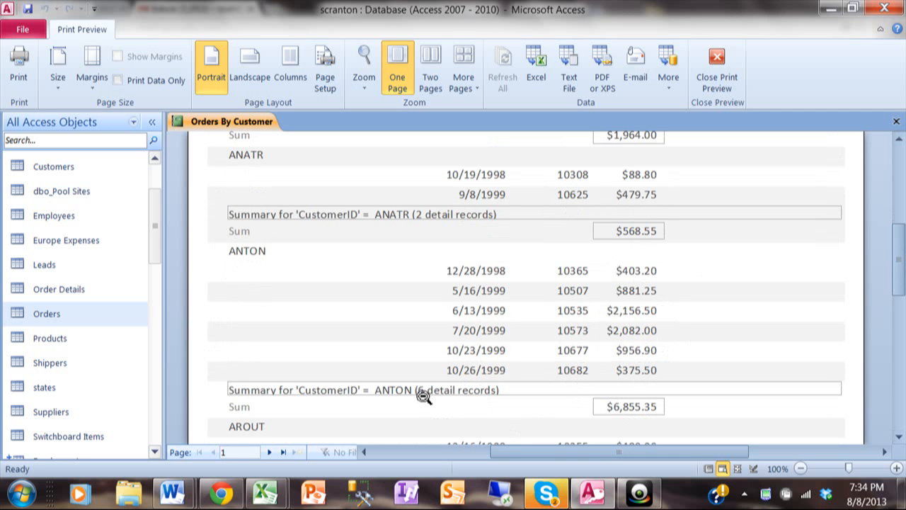
{"action": "mouse_move", "coordinate": [895, 255]}
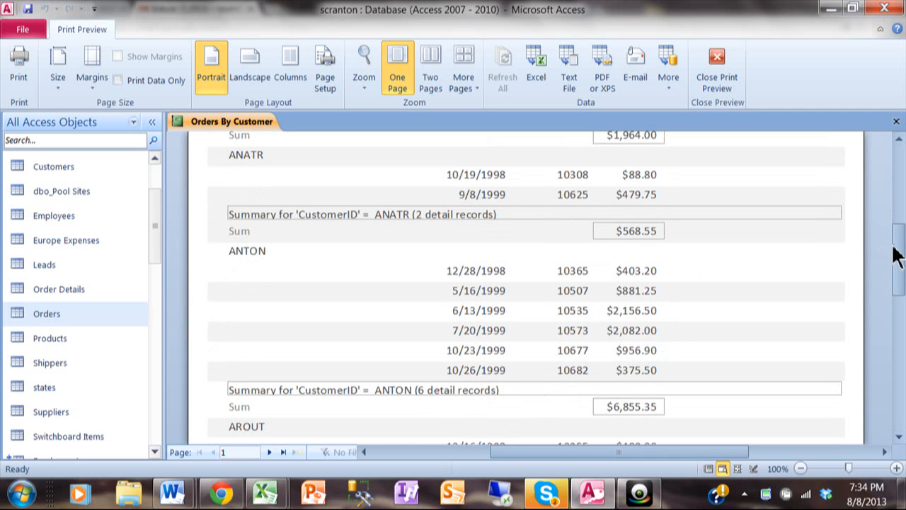
{"action": "scroll", "scroll_direction": "down", "scroll_amount": 3}
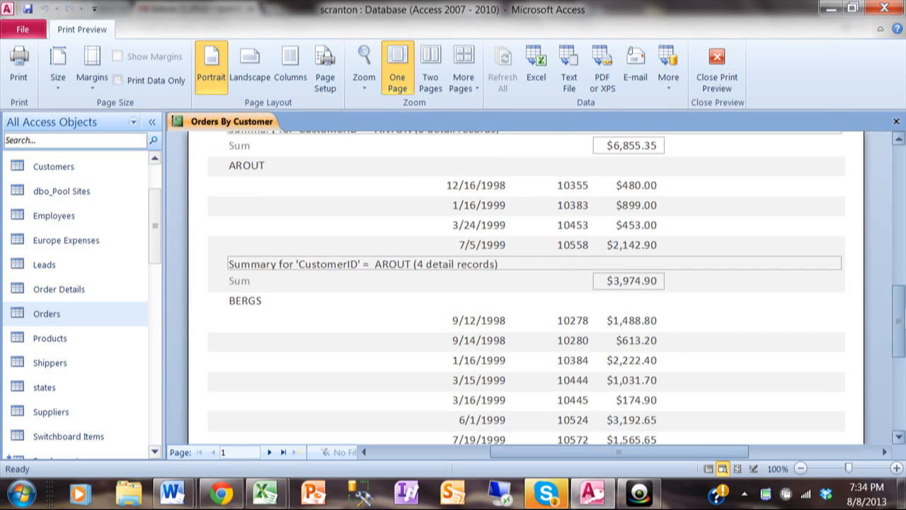
{"action": "scroll", "scroll_direction": "down", "scroll_amount": 3}
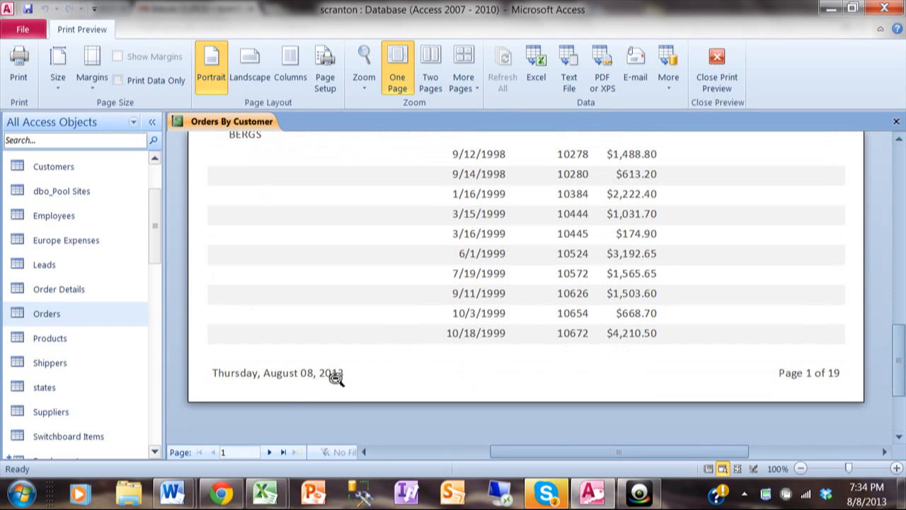
{"action": "mouse_move", "coordinate": [300, 375]}
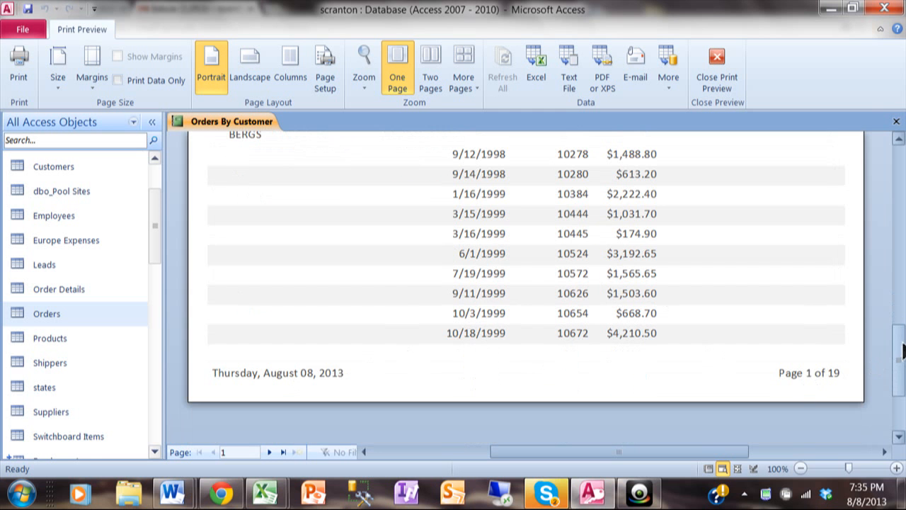
{"action": "scroll", "scroll_direction": "down", "scroll_amount": 3}
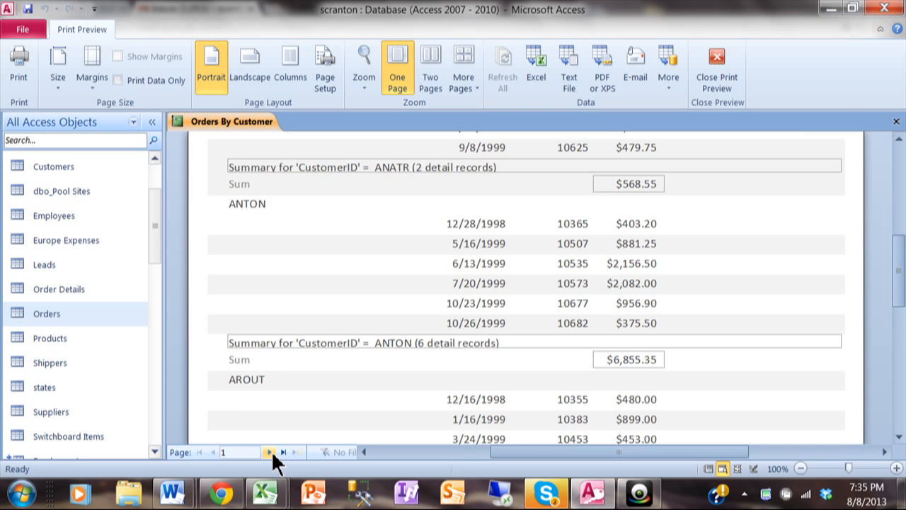
Page to the last page's $715,838.93 grand total, then step back to page 18.
{"action": "left_click", "coordinate": [268, 451]}
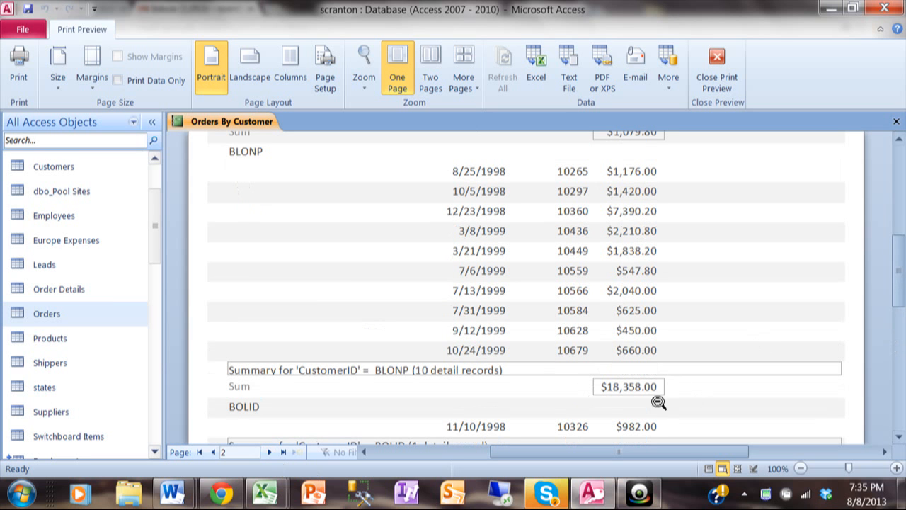
{"action": "mouse_move", "coordinate": [374, 395]}
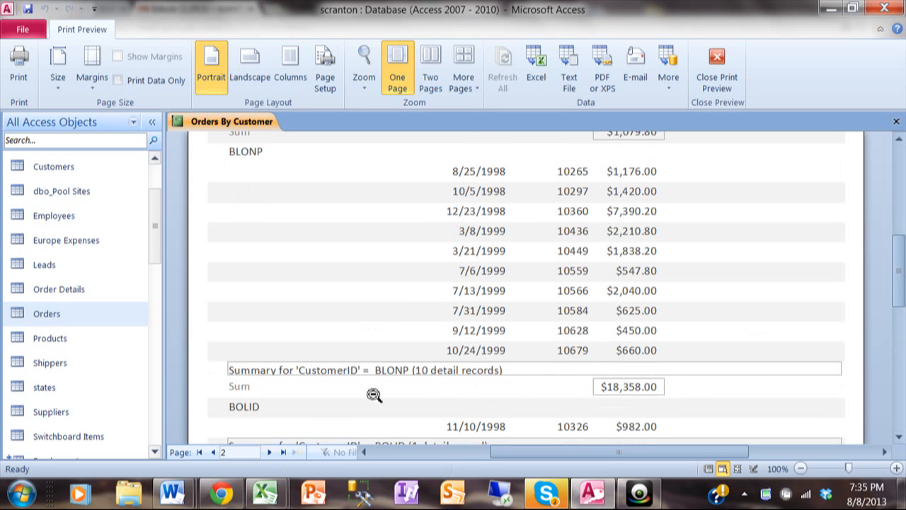
{"action": "mouse_move", "coordinate": [283, 452]}
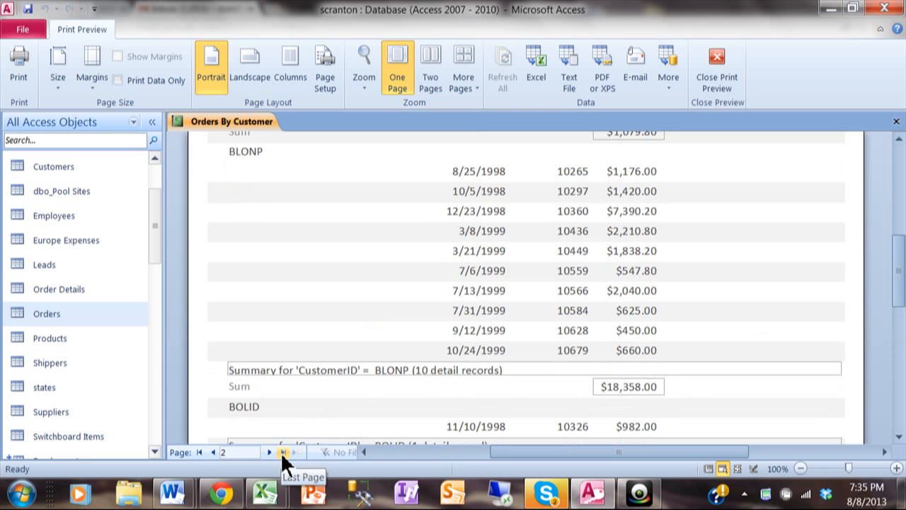
{"action": "left_click", "coordinate": [283, 452]}
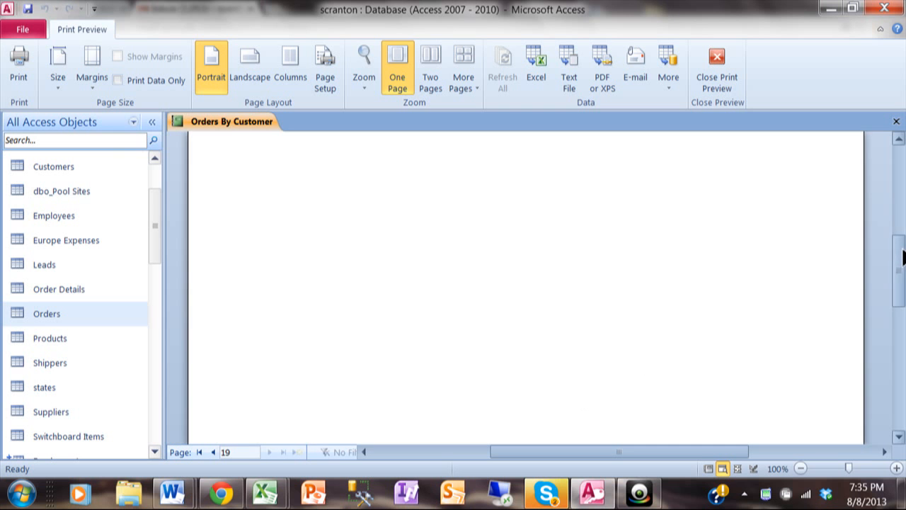
{"action": "scroll", "scroll_direction": "down", "scroll_amount": 3}
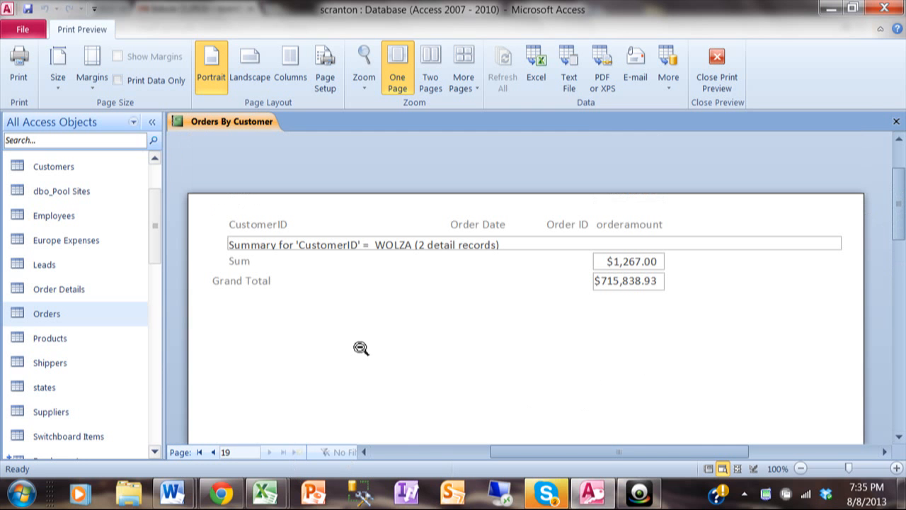
{"action": "mouse_move", "coordinate": [213, 451]}
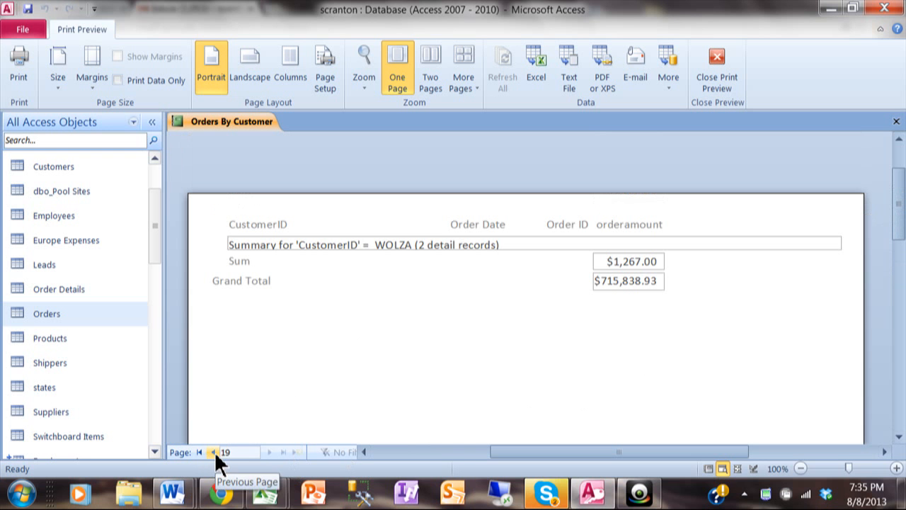
{"action": "left_click", "coordinate": [215, 451]}
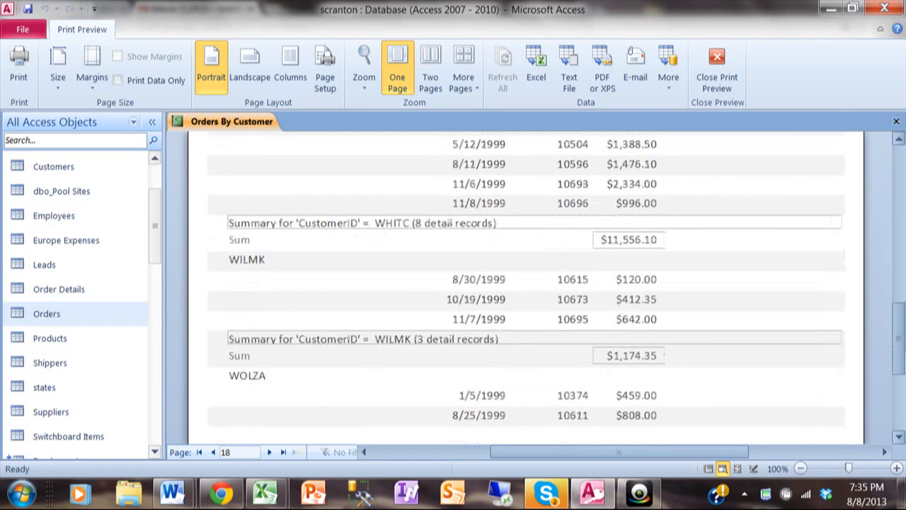
{"action": "scroll", "scroll_direction": "down", "scroll_amount": 3}
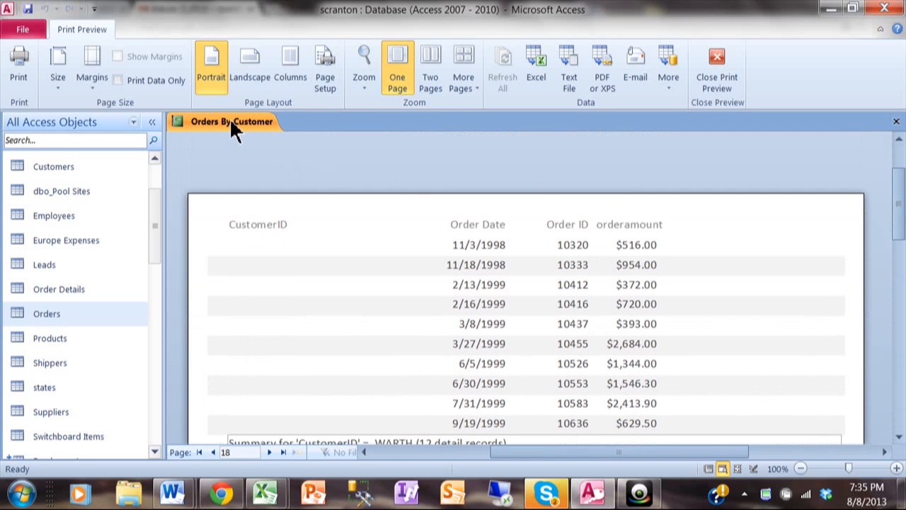
Switch the report to Design View, then back to Print Preview on page one.
{"action": "right_click", "coordinate": [232, 122]}
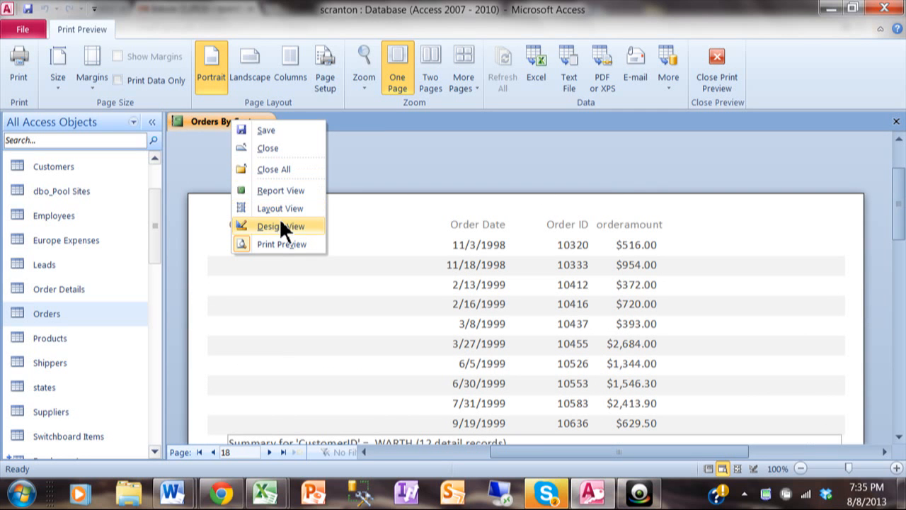
{"action": "left_click", "coordinate": [280, 226]}
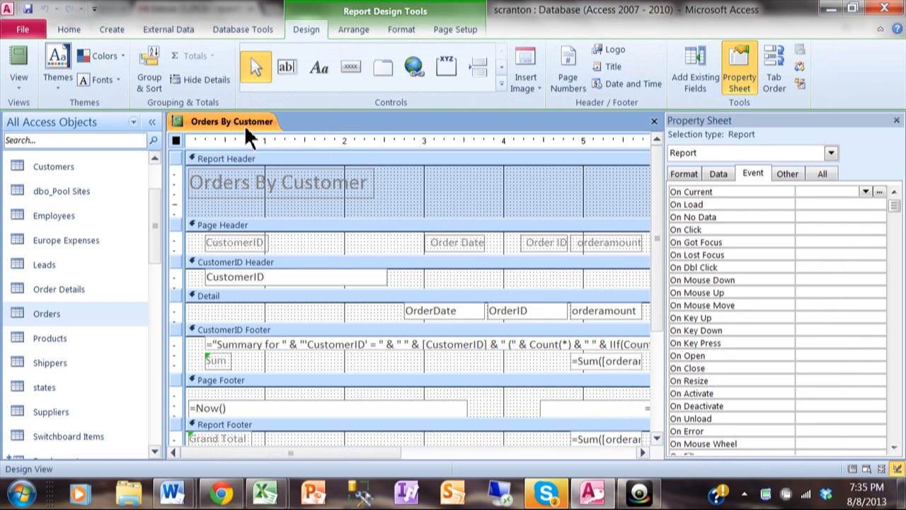
{"action": "right_click", "coordinate": [231, 122]}
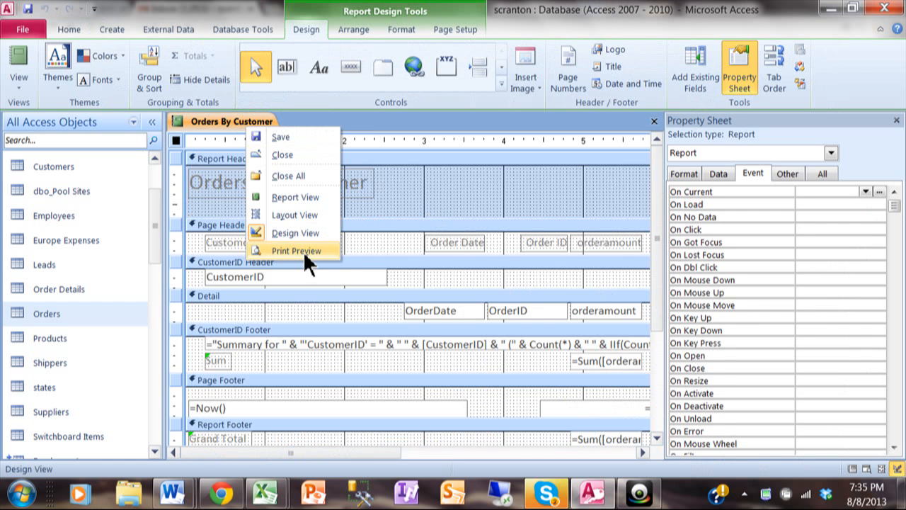
{"action": "left_click", "coordinate": [297, 250]}
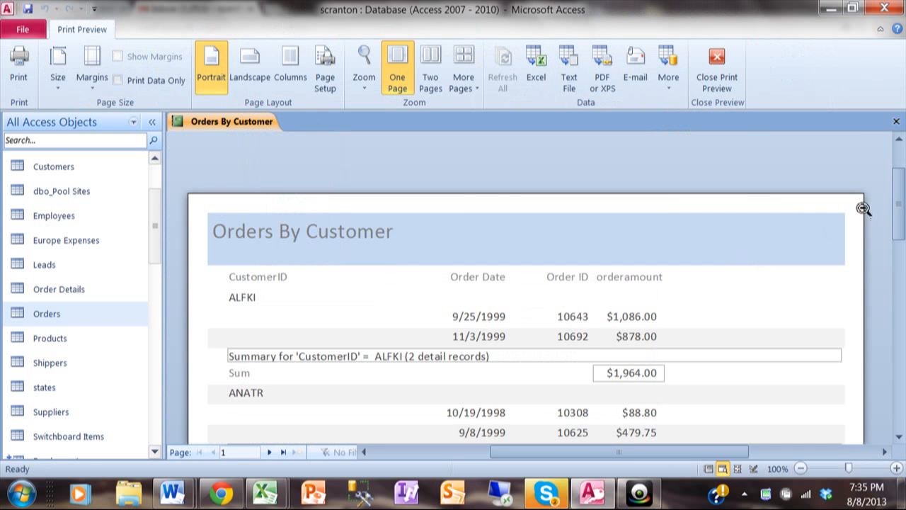
{"action": "scroll", "scroll_direction": "down", "scroll_amount": 3}
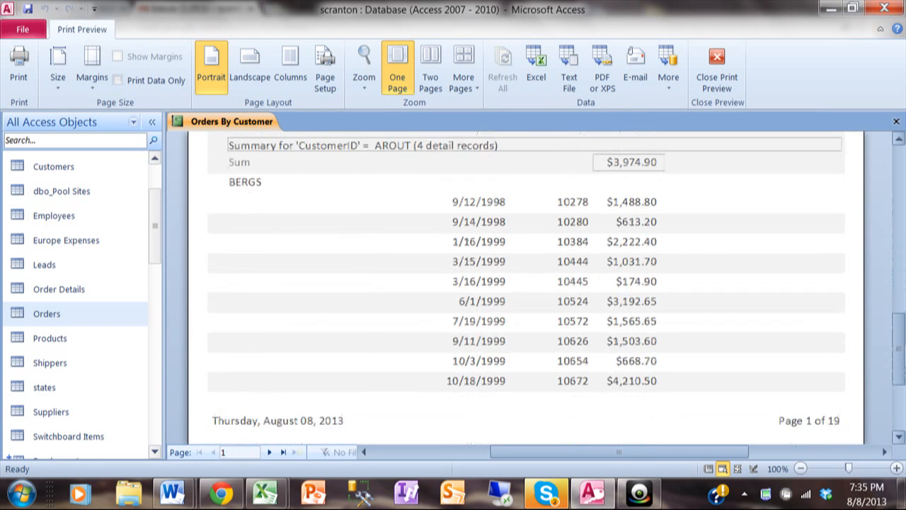
{"action": "scroll", "scroll_direction": "down", "scroll_amount": 3}
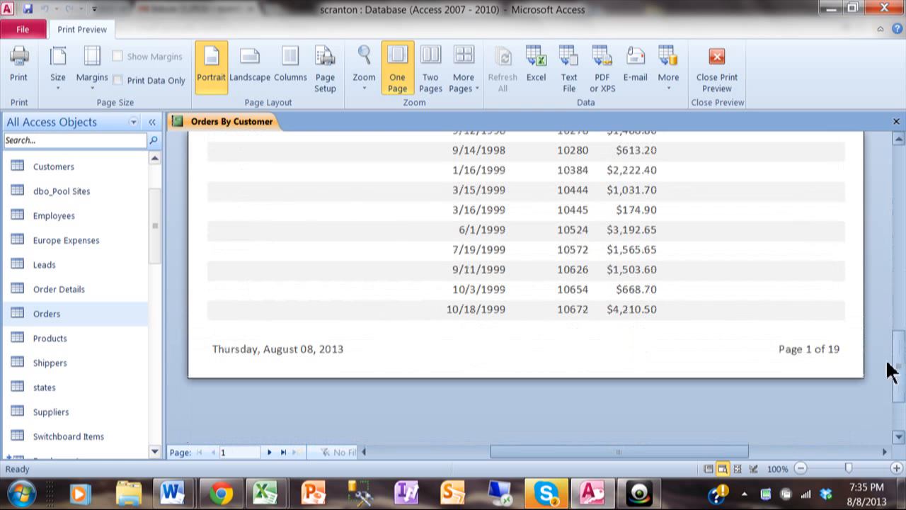
{"action": "scroll", "scroll_direction": "down", "scroll_amount": 3}
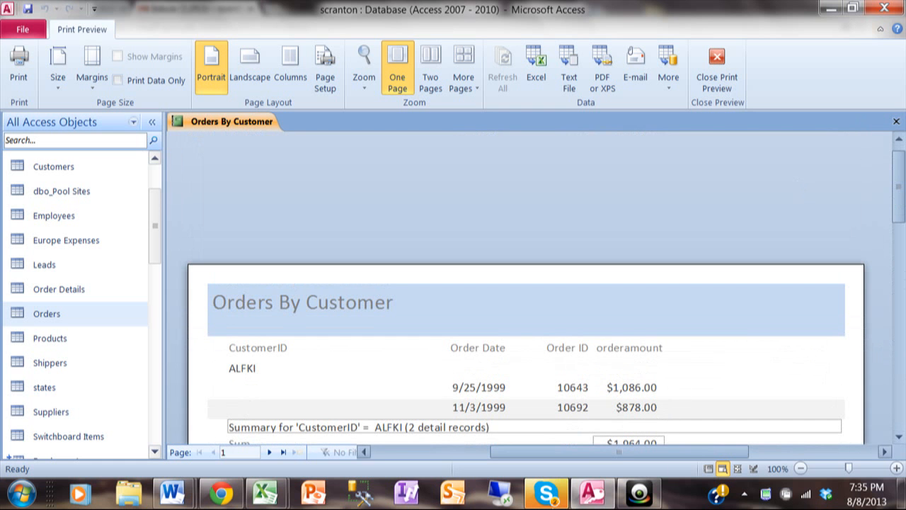
{"action": "left_click", "coordinate": [640, 493]}
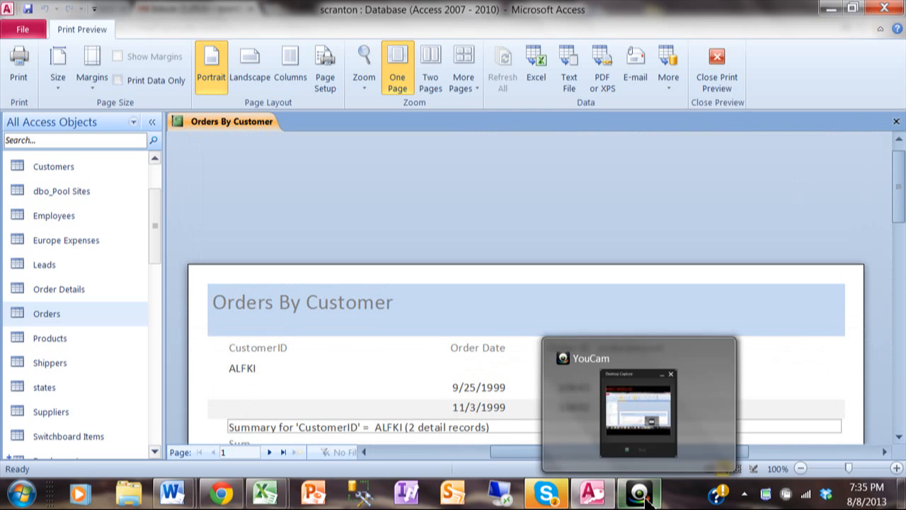